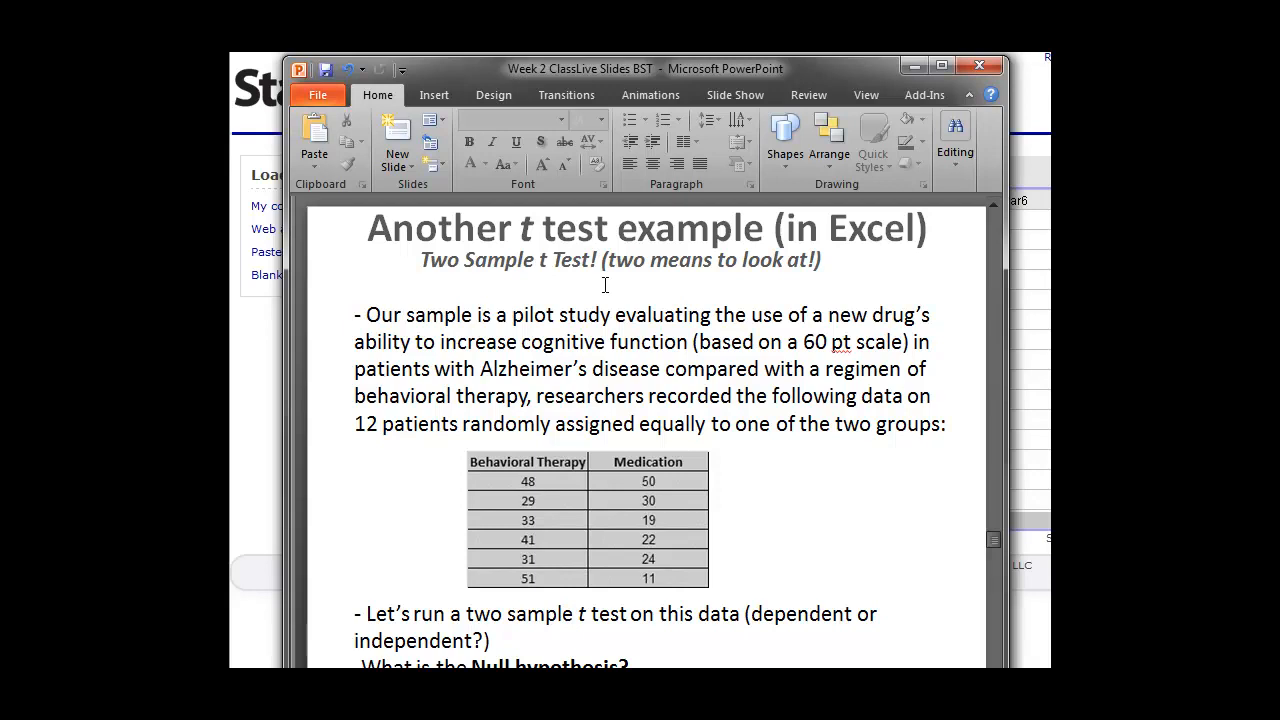
{"action": "mouse_move", "coordinate": [613, 289]}
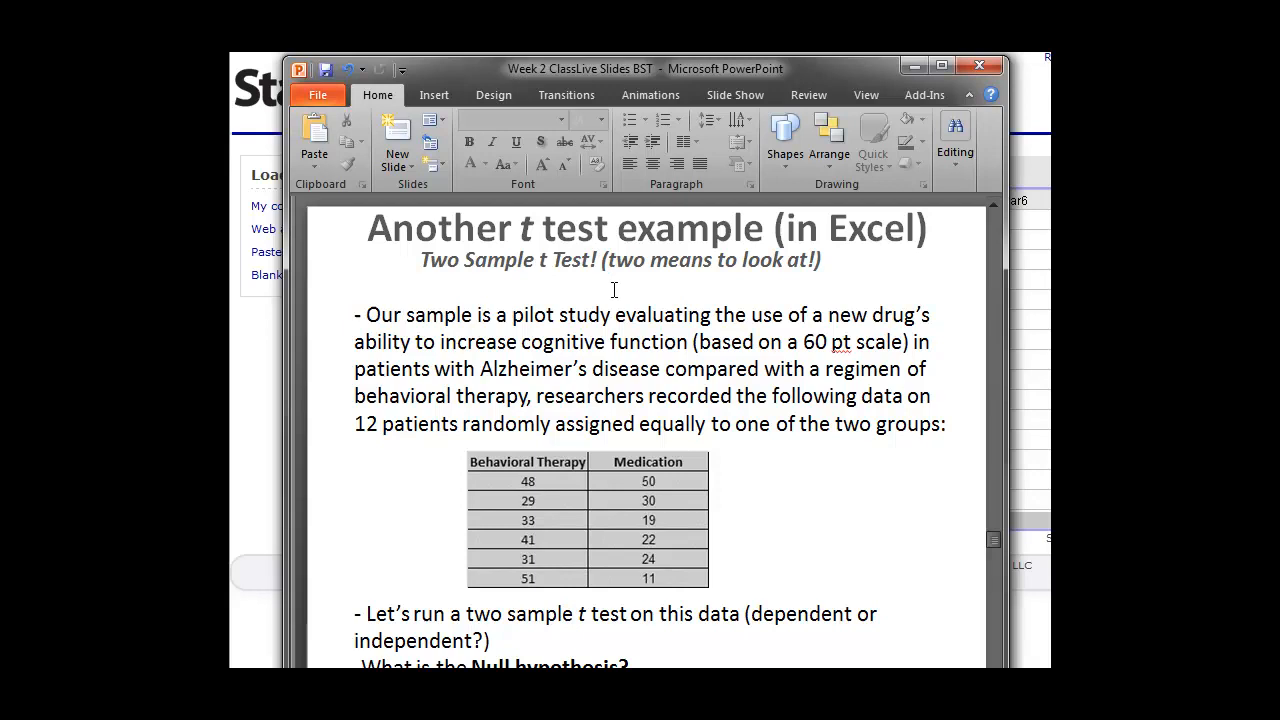
{"action": "mouse_move", "coordinate": [767, 473]}
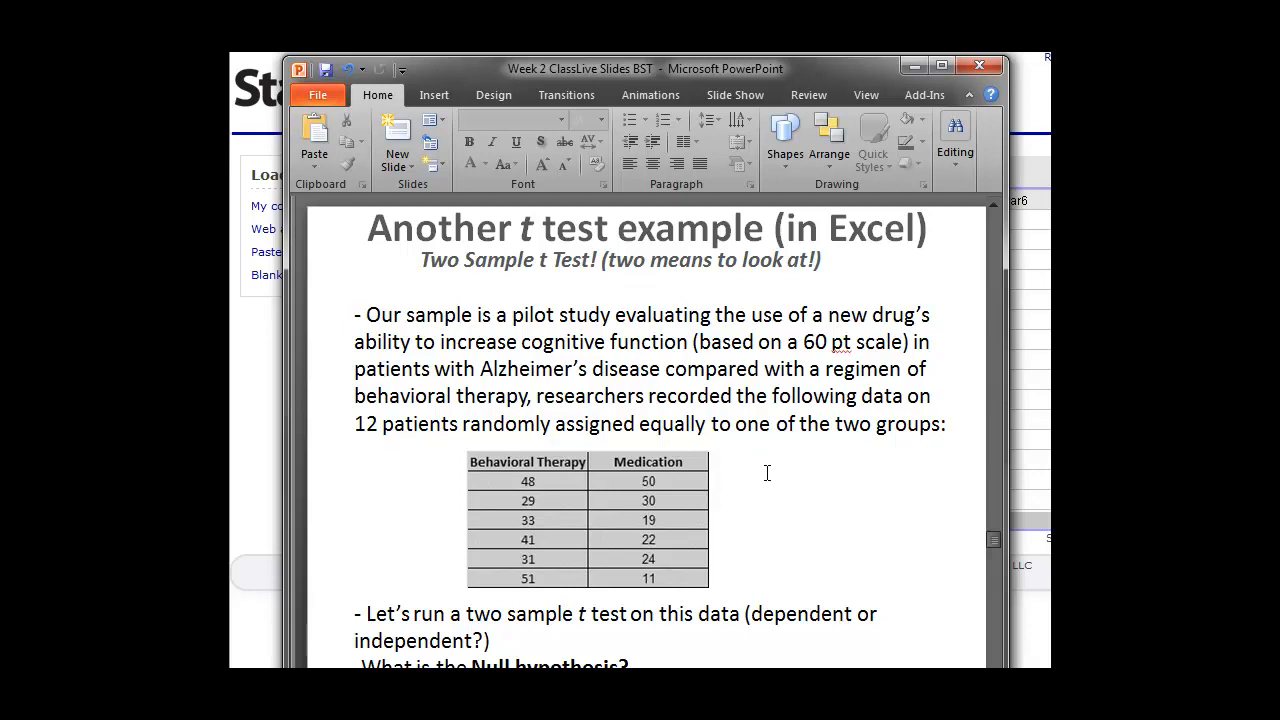
{"action": "mouse_move", "coordinate": [642, 430]}
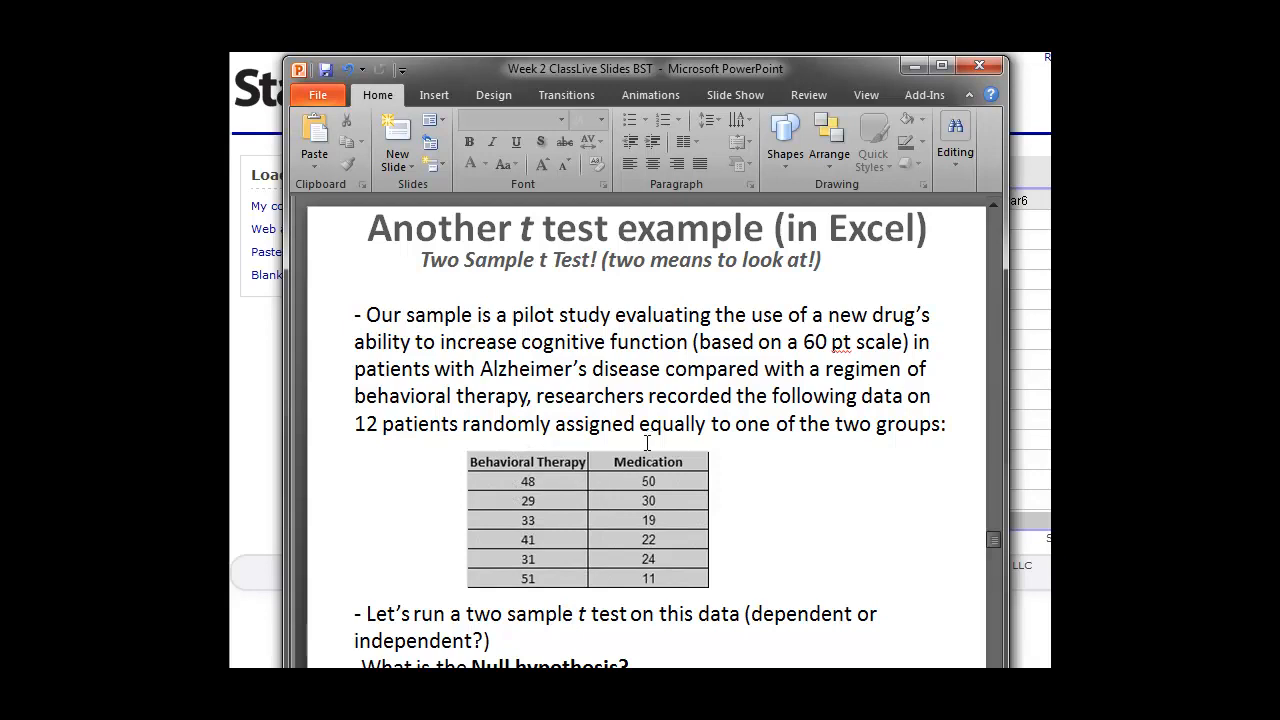
{"action": "mouse_move", "coordinate": [694, 580]}
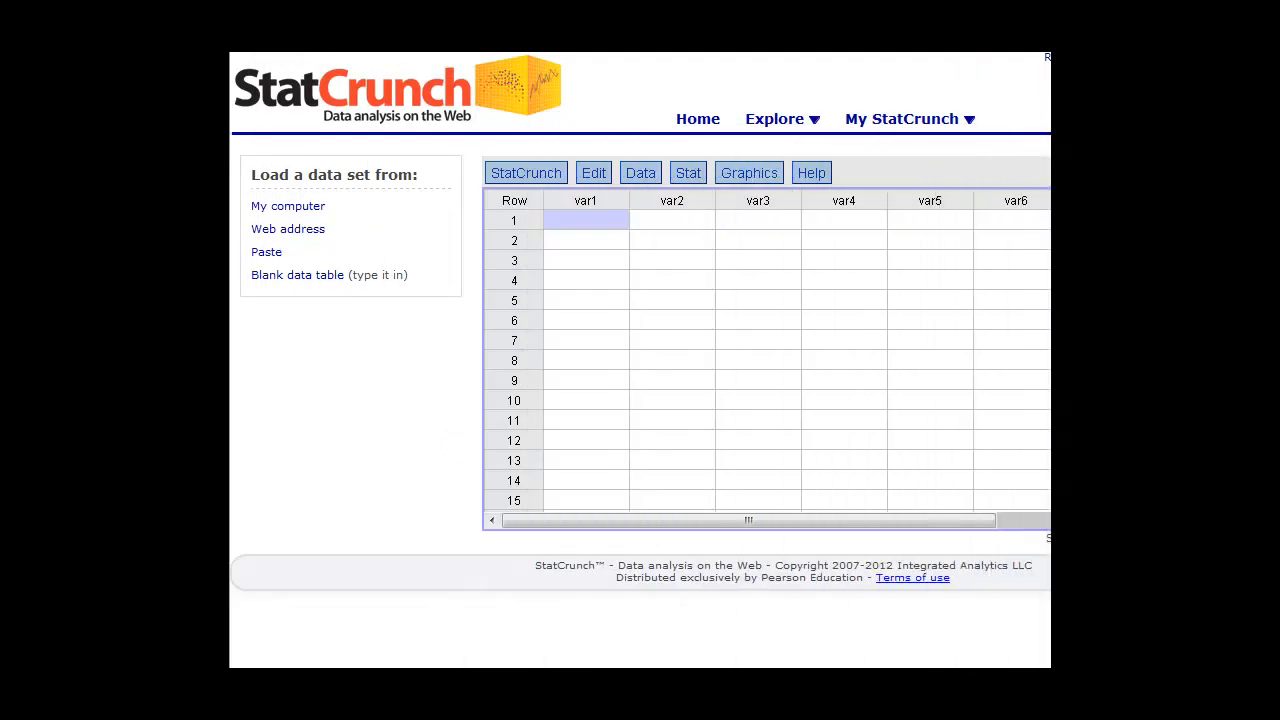
{"action": "mouse_move", "coordinate": [622, 80]}
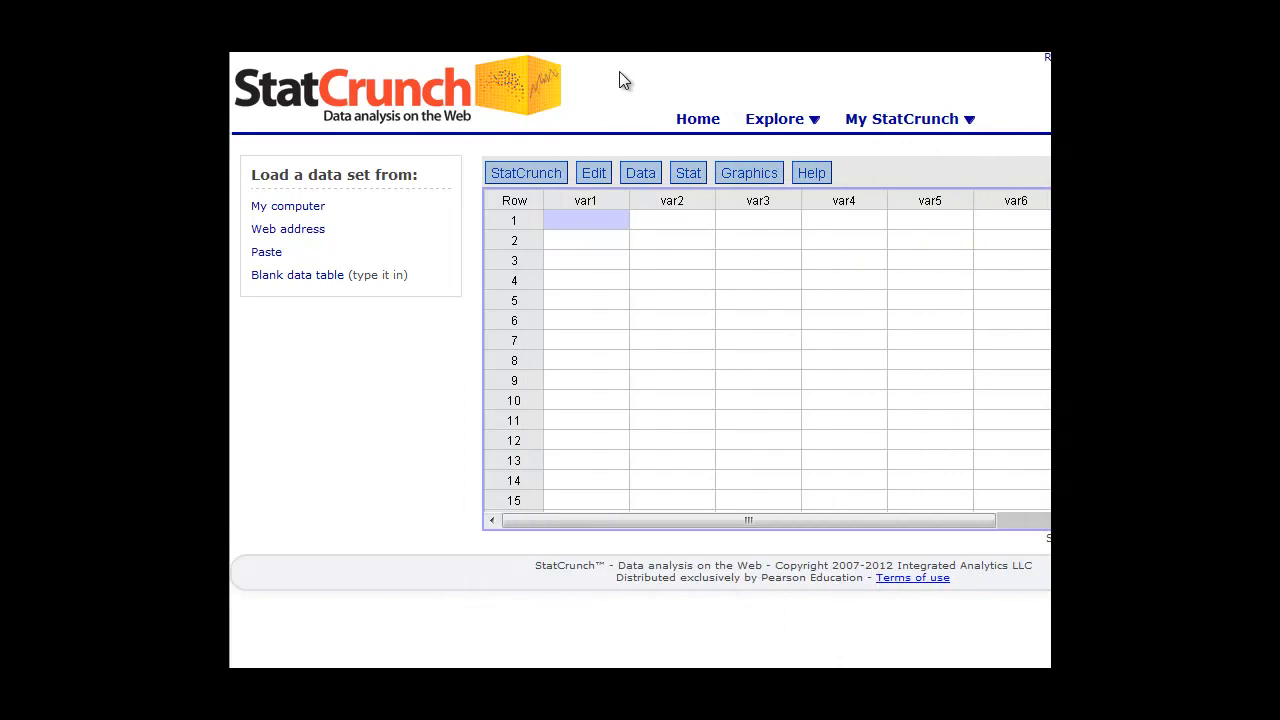
{"action": "mouse_move", "coordinate": [615, 92]}
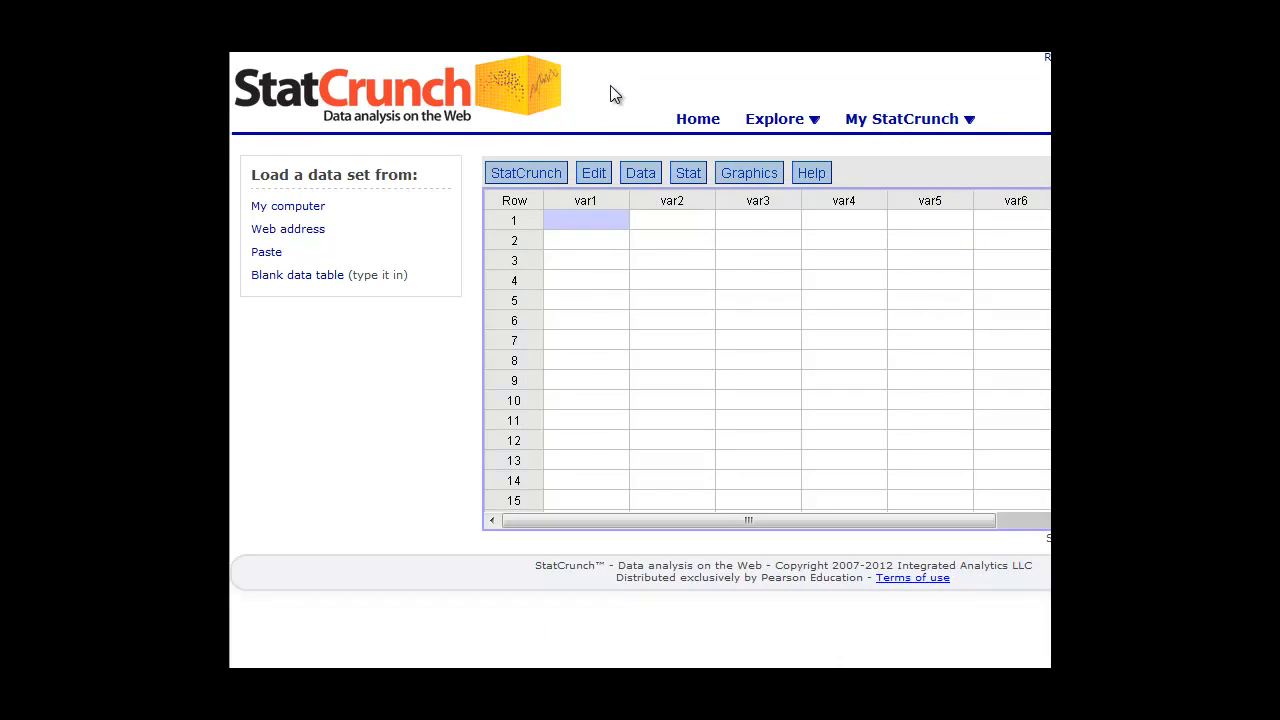
{"action": "mouse_move", "coordinate": [598, 78]}
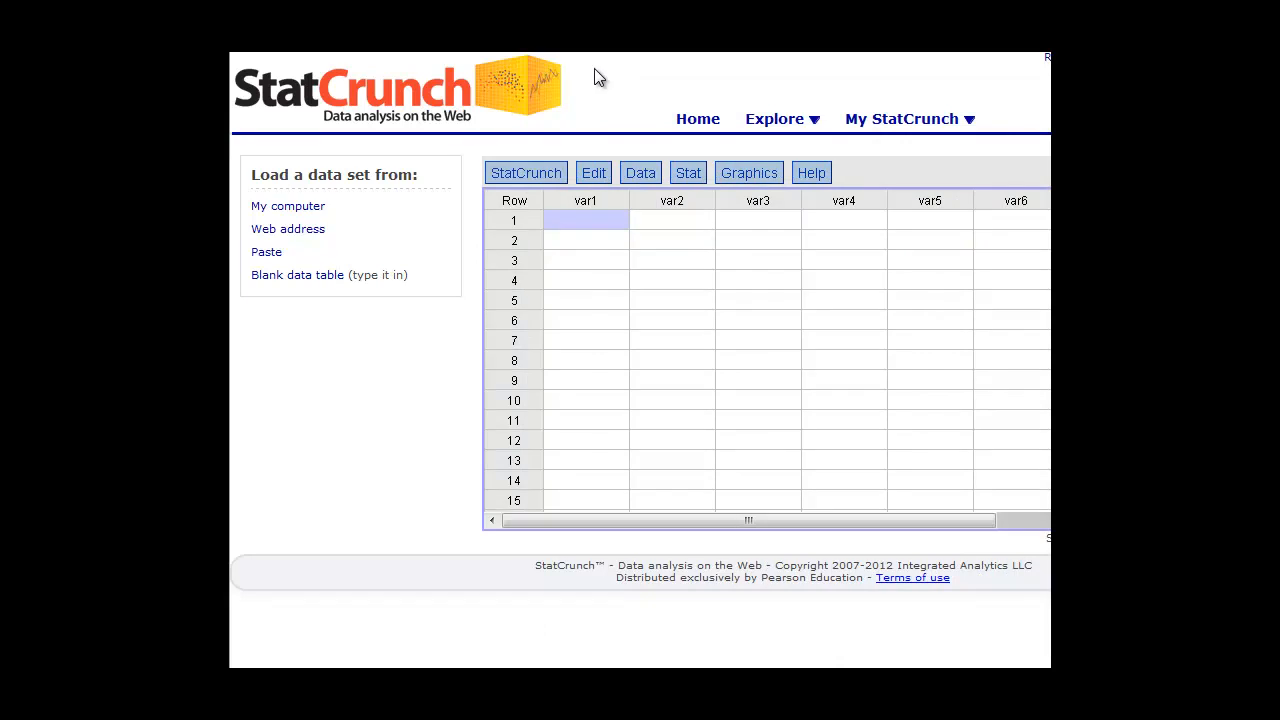
{"action": "mouse_move", "coordinate": [278, 224]}
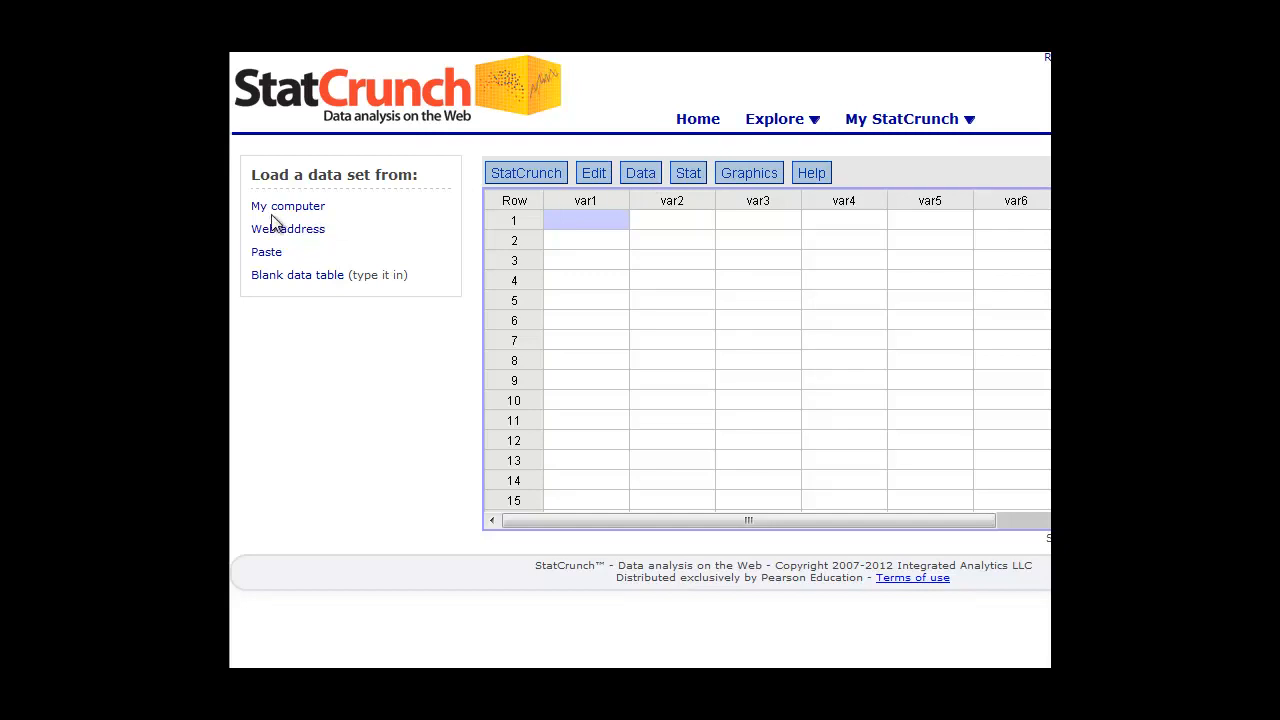
{"action": "mouse_move", "coordinate": [663, 183]}
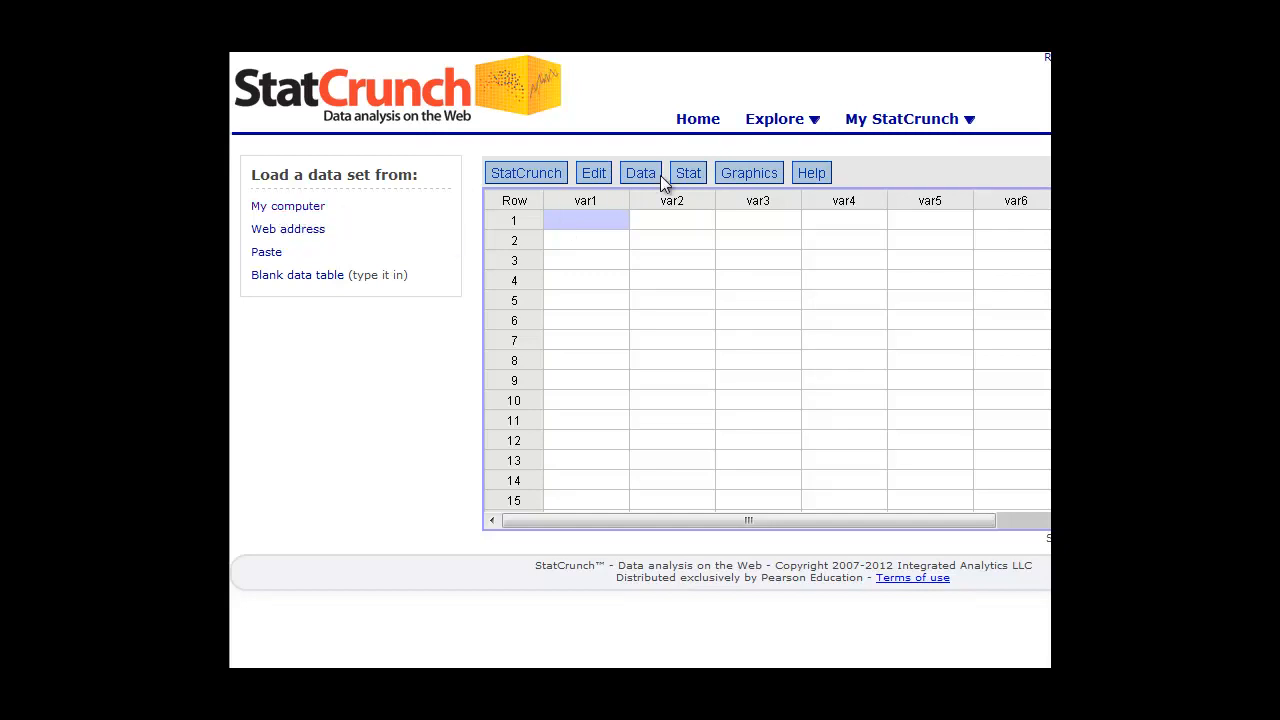
- Upload '2 sample t test data.xlsx' from the computer into the data table
{"action": "left_click", "coordinate": [287, 205]}
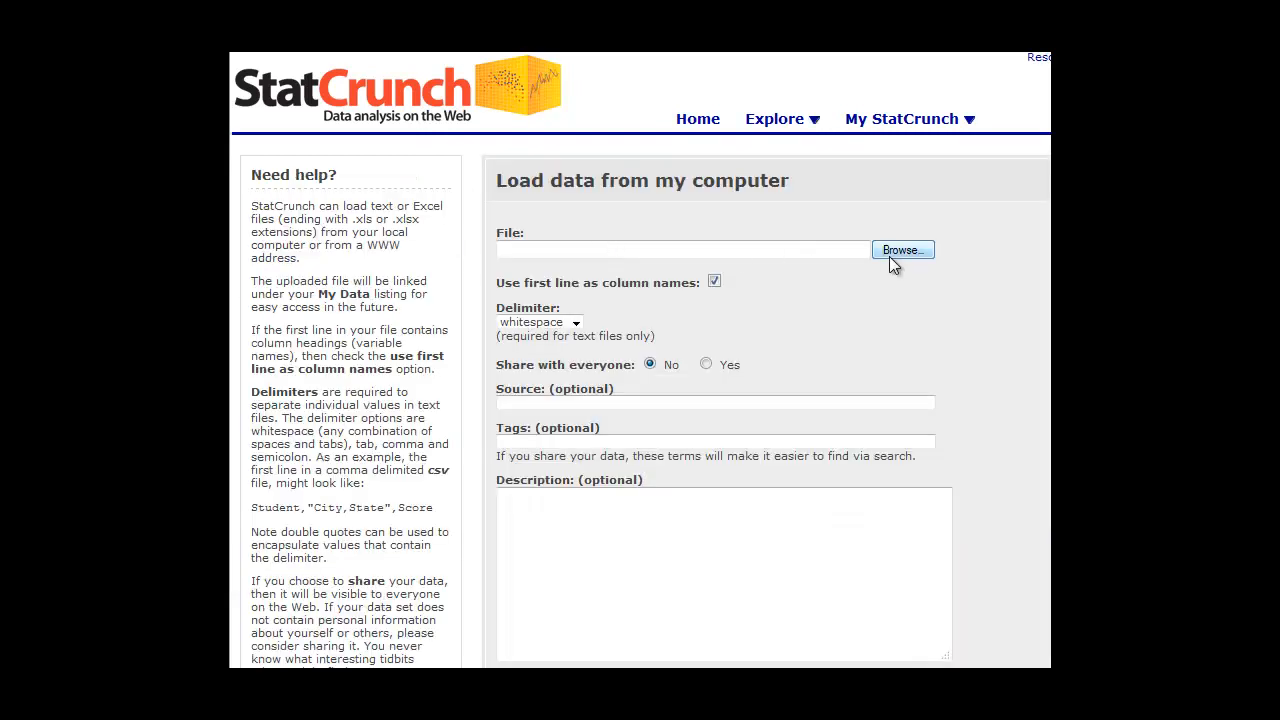
{"action": "mouse_move", "coordinate": [680, 238]}
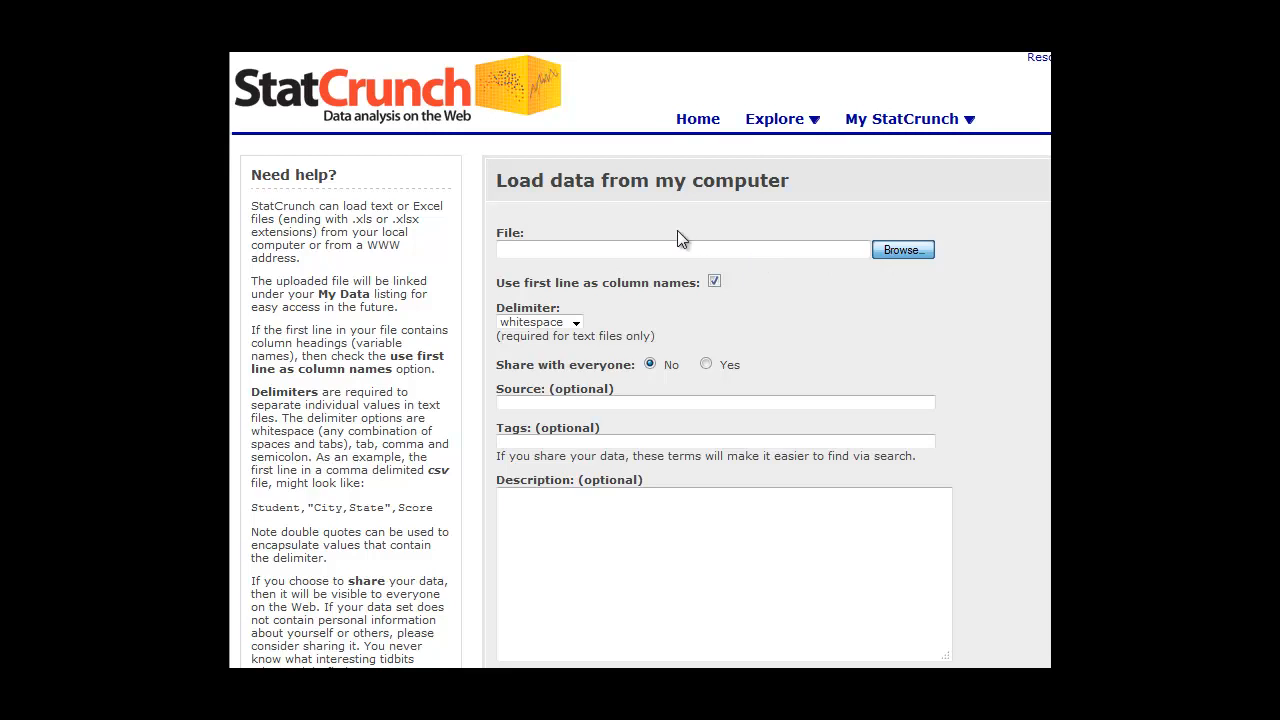
{"action": "left_click", "coordinate": [901, 249]}
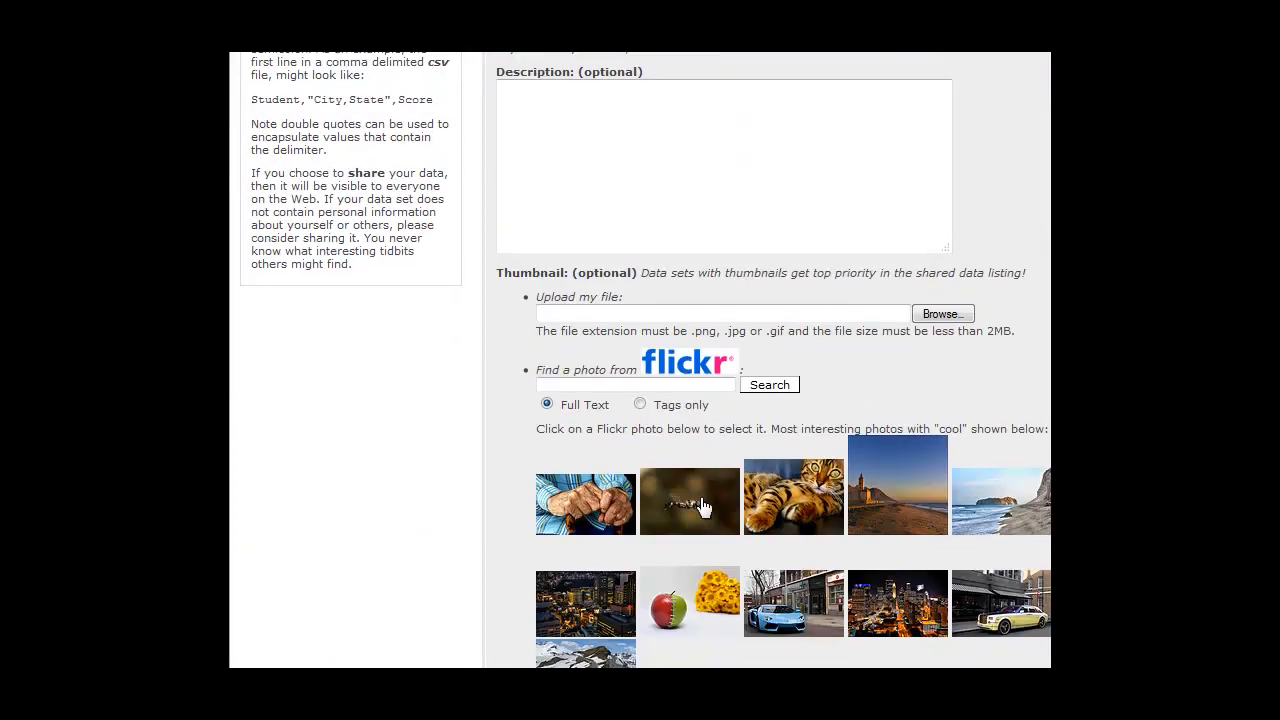
{"action": "scroll", "scroll_direction": "down", "scroll_amount": 3}
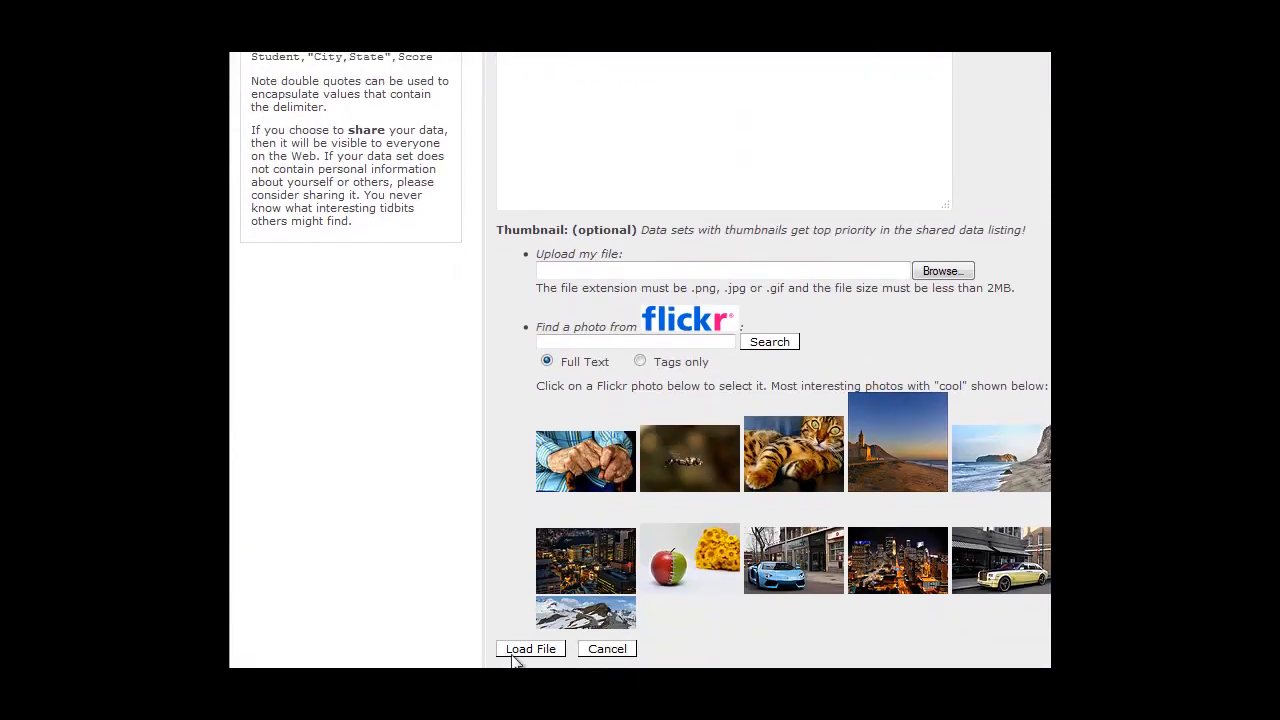
{"action": "mouse_move", "coordinate": [475, 432]}
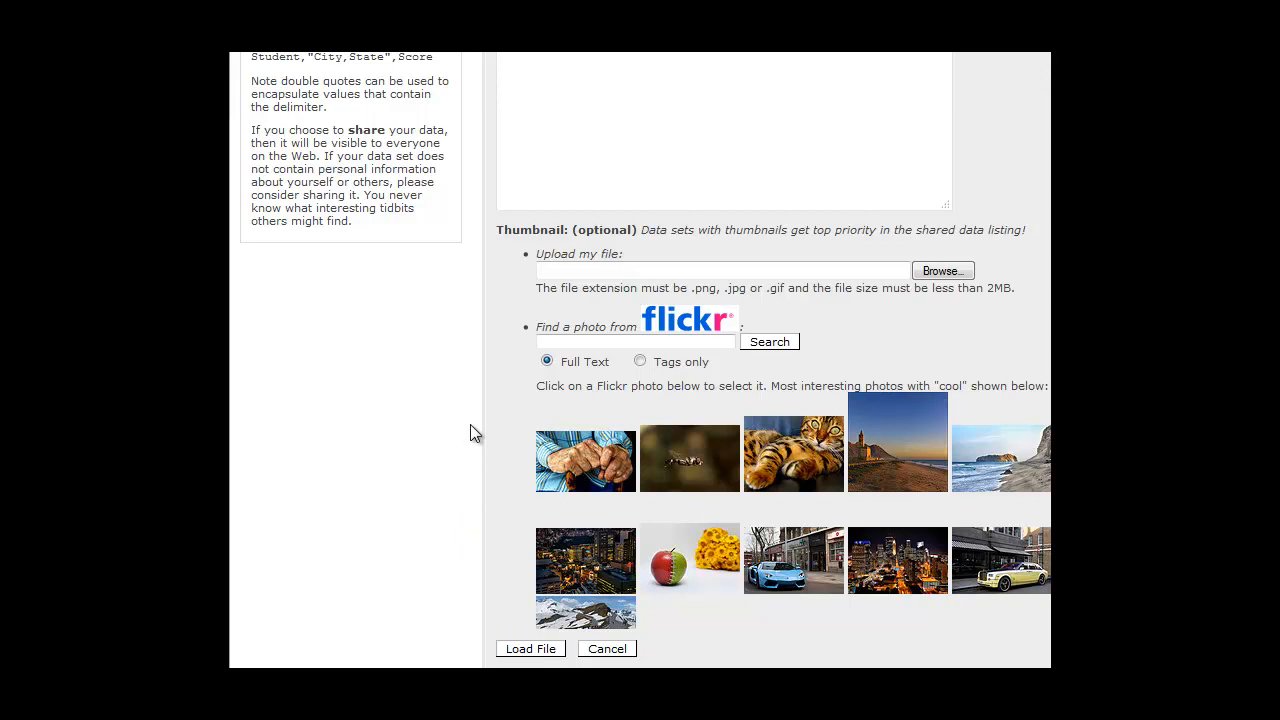
{"action": "left_click", "coordinate": [606, 648]}
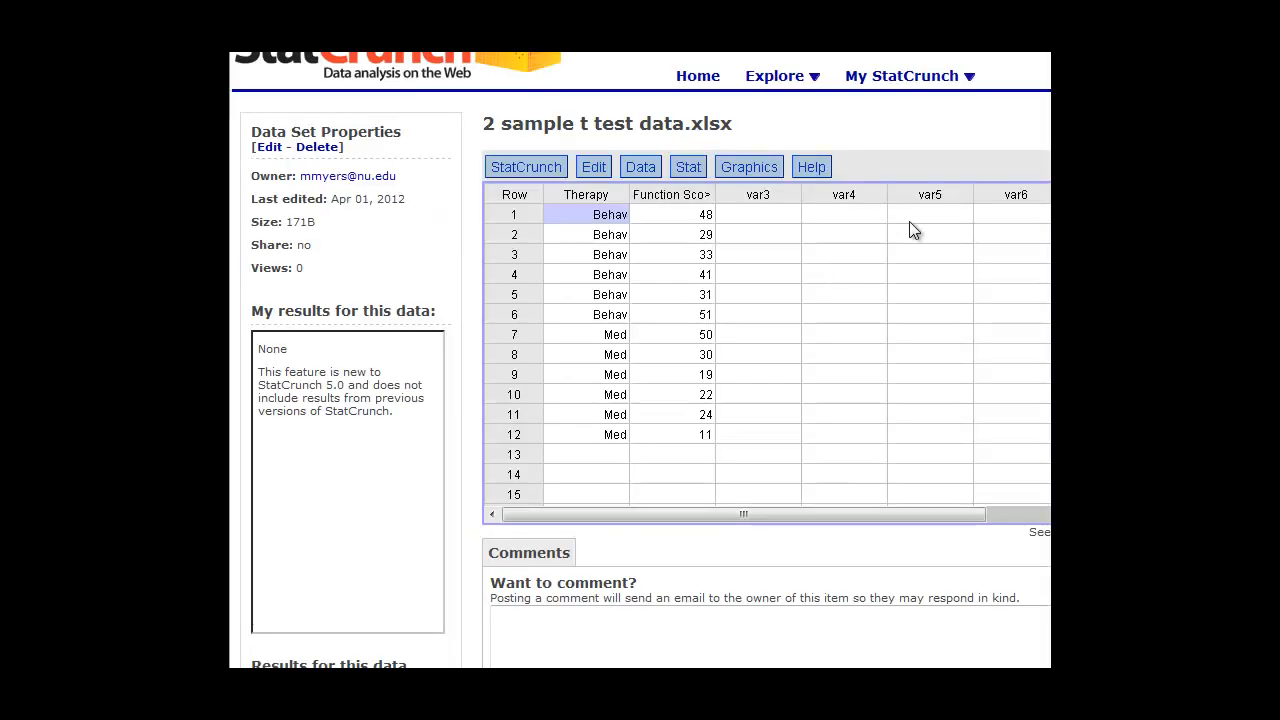
{"action": "mouse_move", "coordinate": [751, 254]}
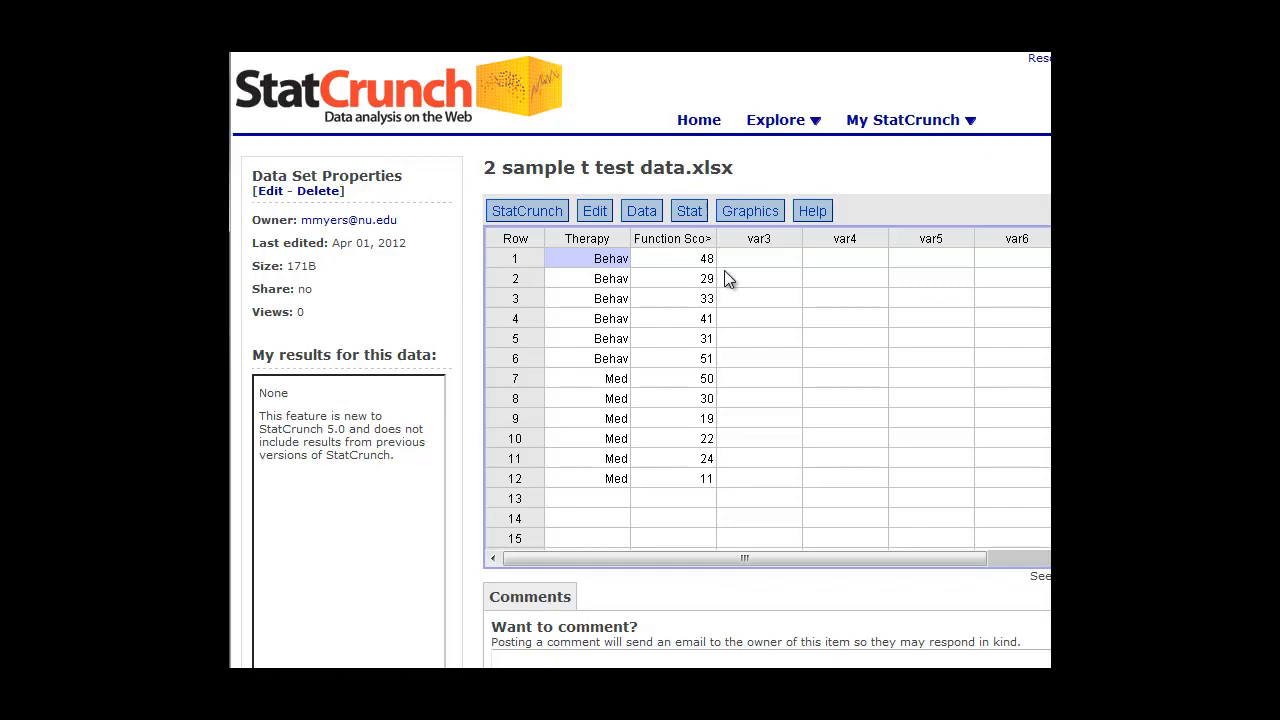
{"action": "mouse_move", "coordinate": [697, 278]}
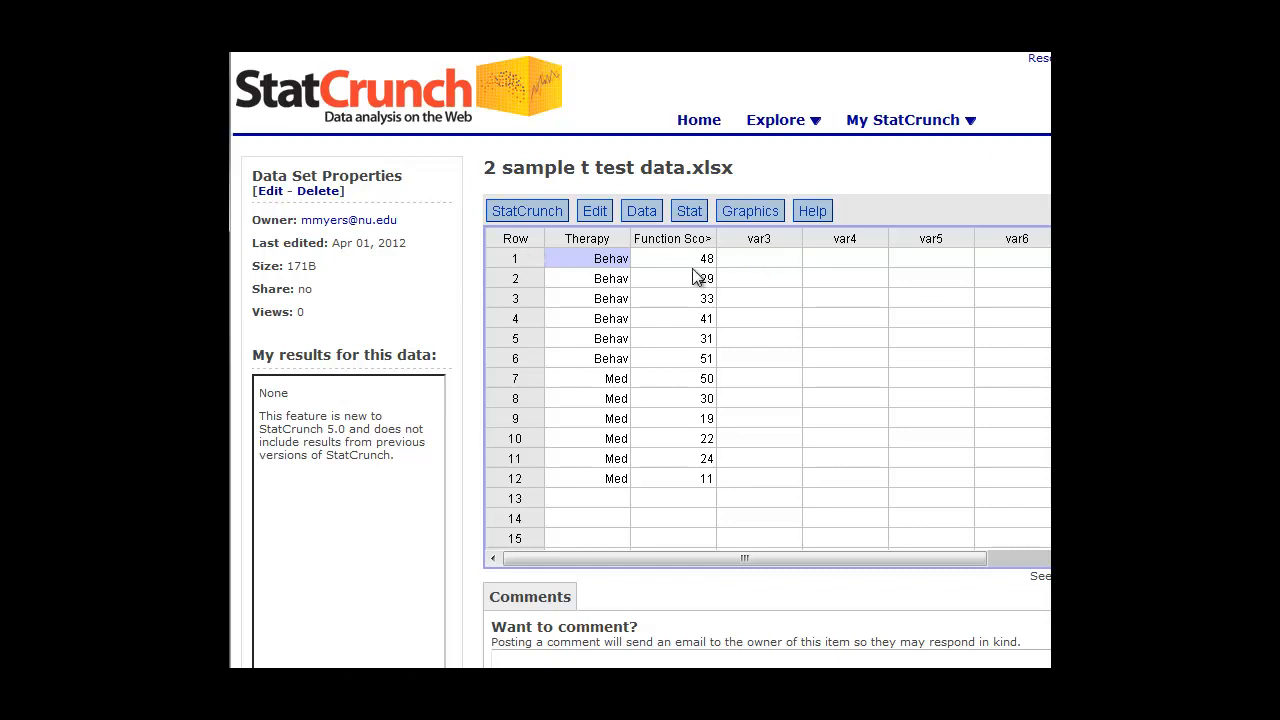
{"action": "mouse_move", "coordinate": [640, 278]}
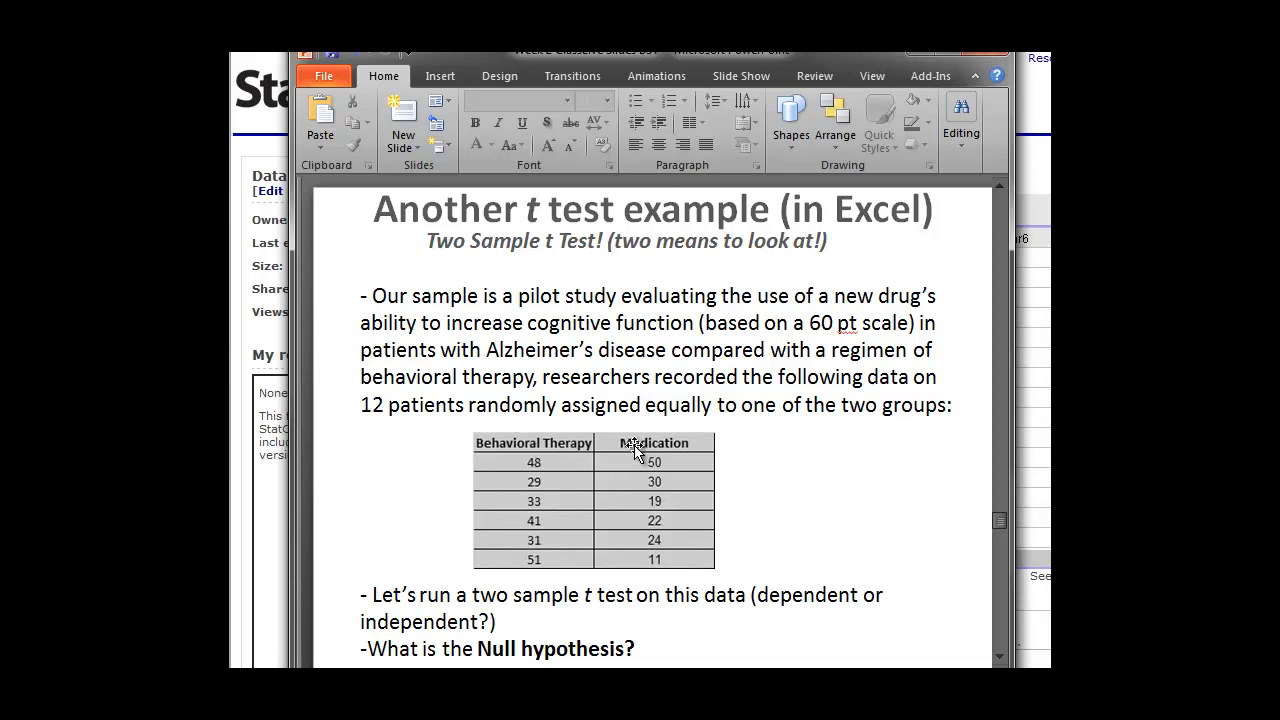
{"action": "mouse_move", "coordinate": [483, 445]}
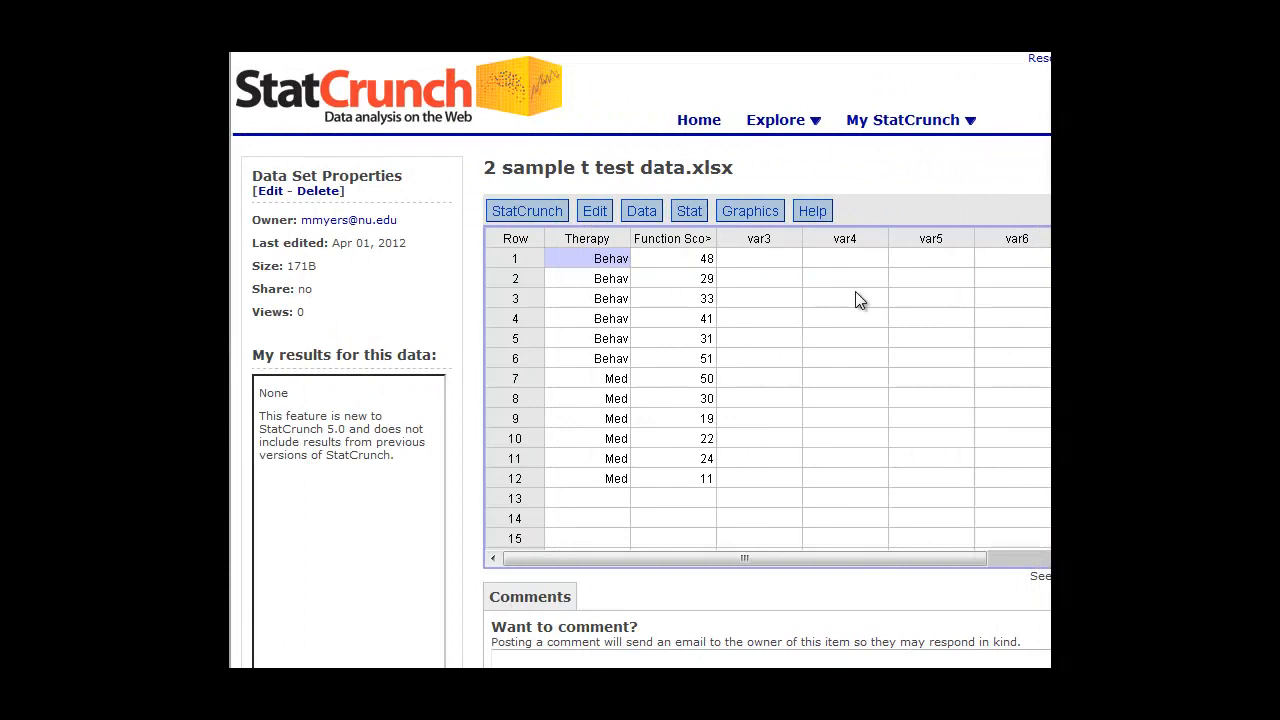
{"action": "mouse_move", "coordinate": [590, 248]}
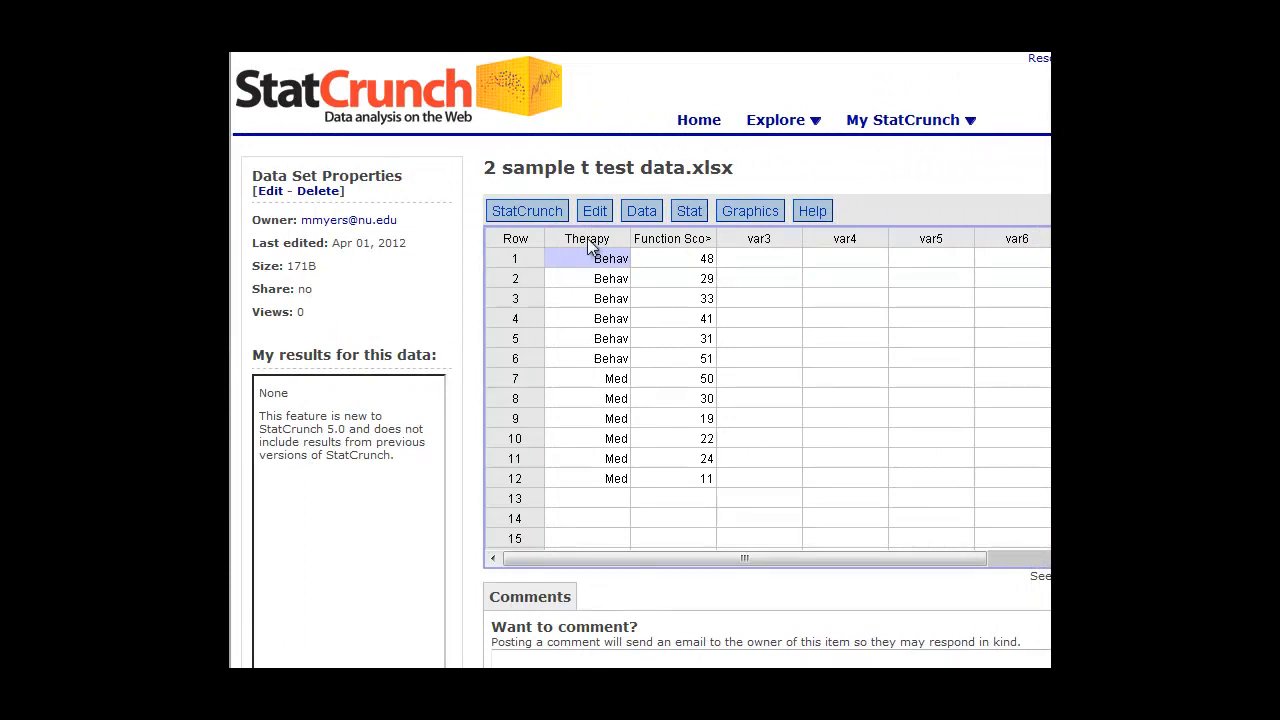
{"action": "mouse_move", "coordinate": [592, 262]}
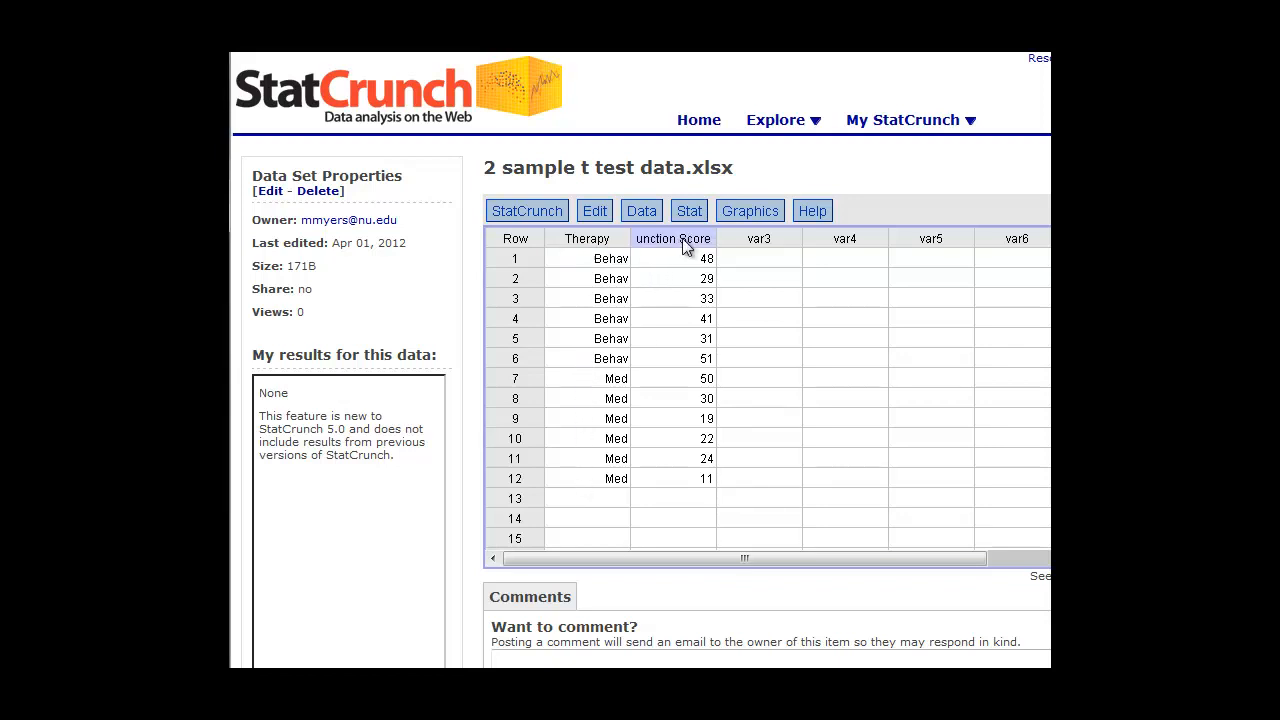
- Switch back from PowerPoint to the StatCrunch window with the therapy data table
{"action": "left_click", "coordinate": [672, 298]}
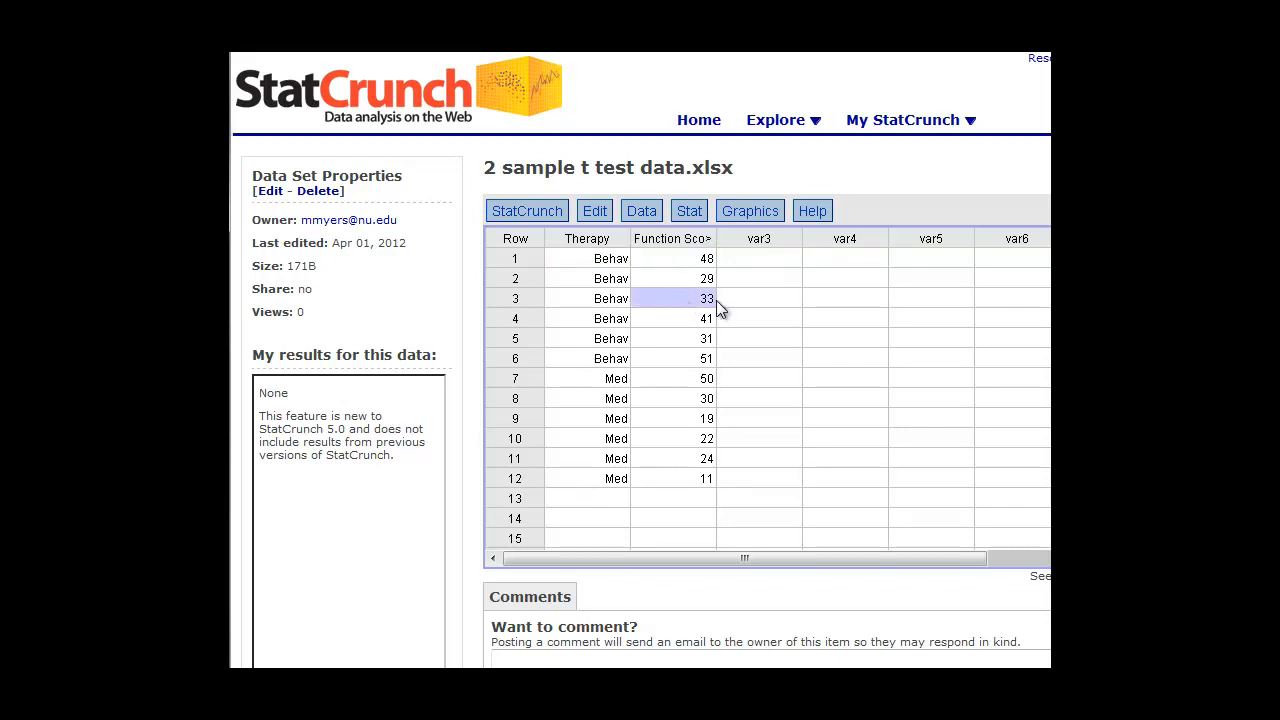
{"action": "left_click", "coordinate": [758, 298]}
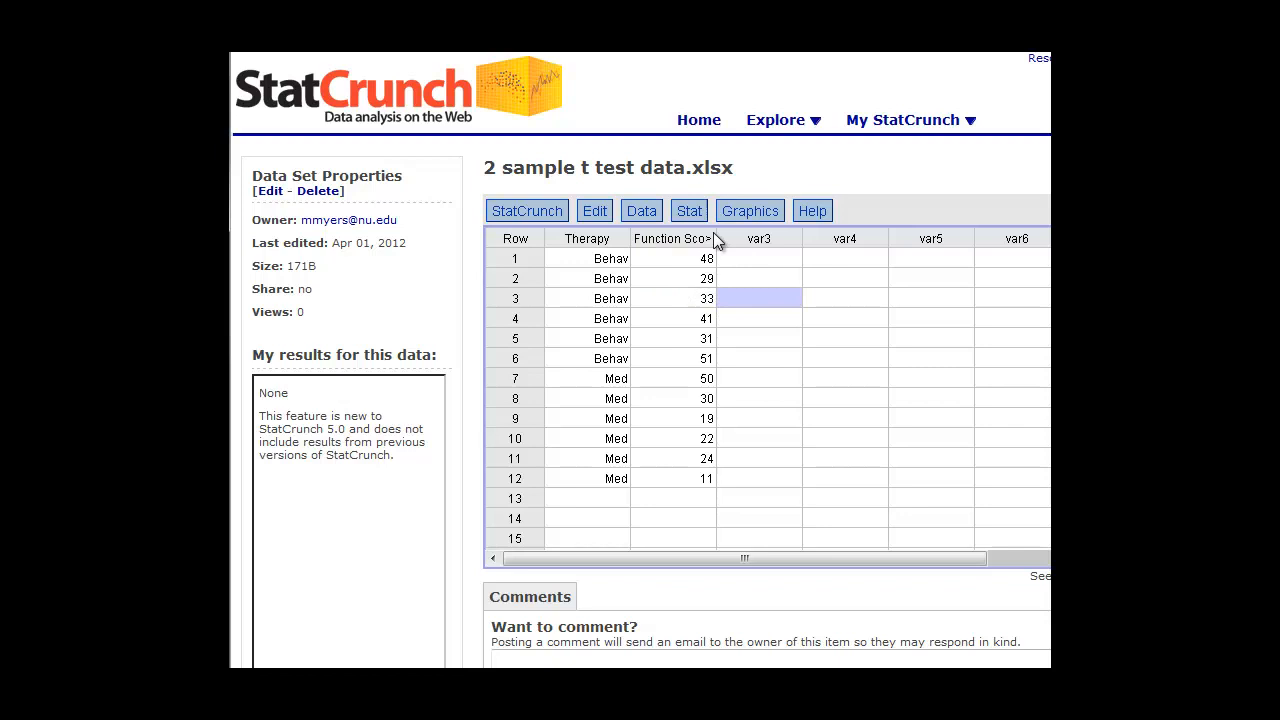
{"action": "left_click", "coordinate": [688, 210]}
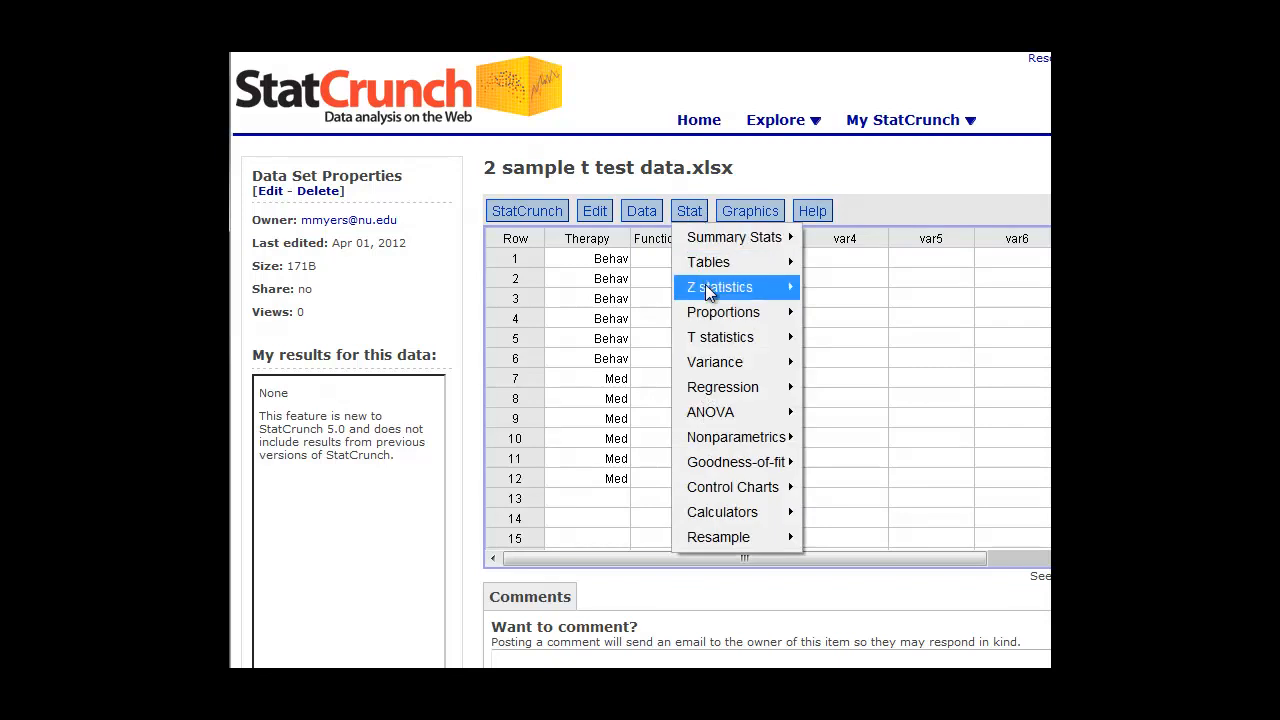
{"action": "mouse_move", "coordinate": [720, 337]}
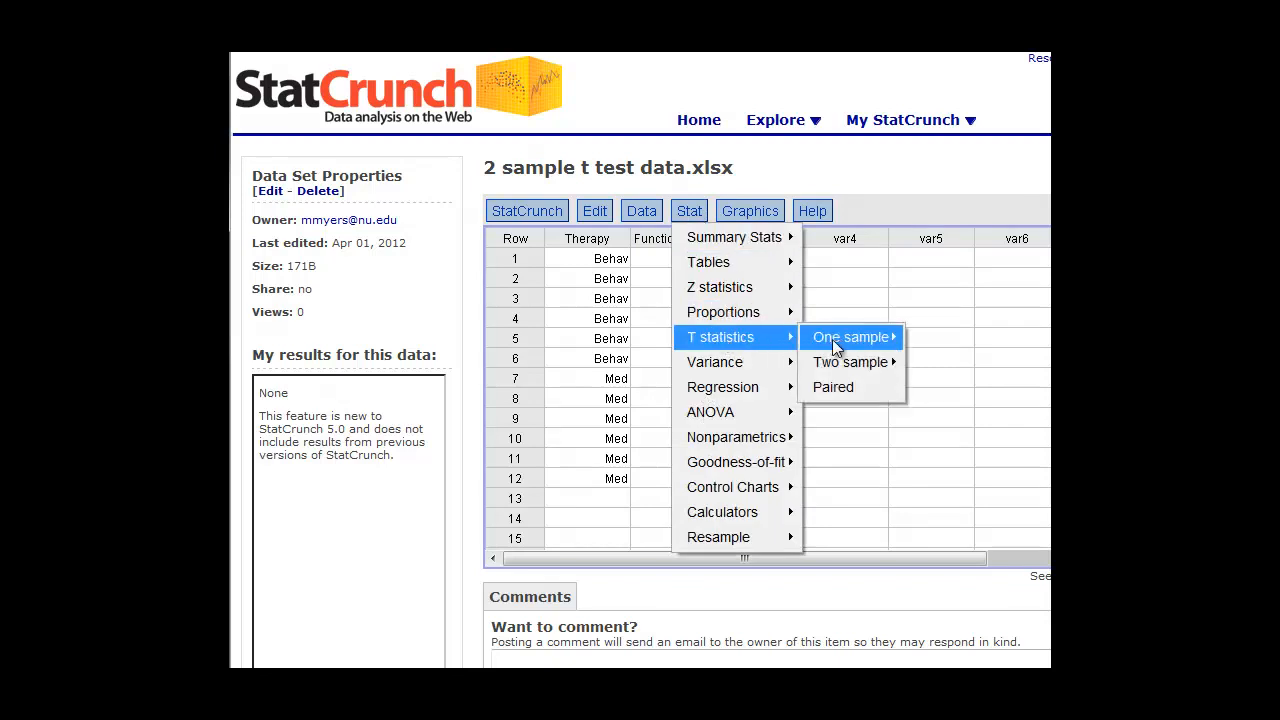
{"action": "mouse_move", "coordinate": [849, 362]}
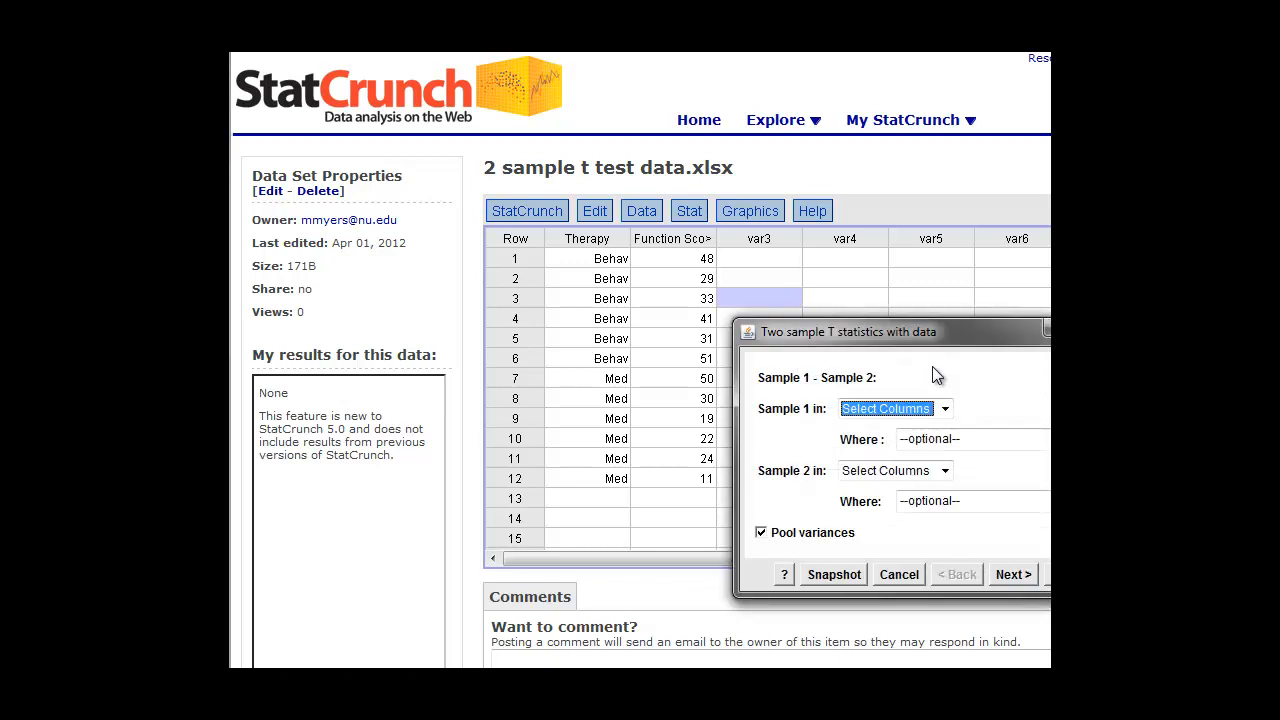
{"action": "mouse_move", "coordinate": [958, 352]}
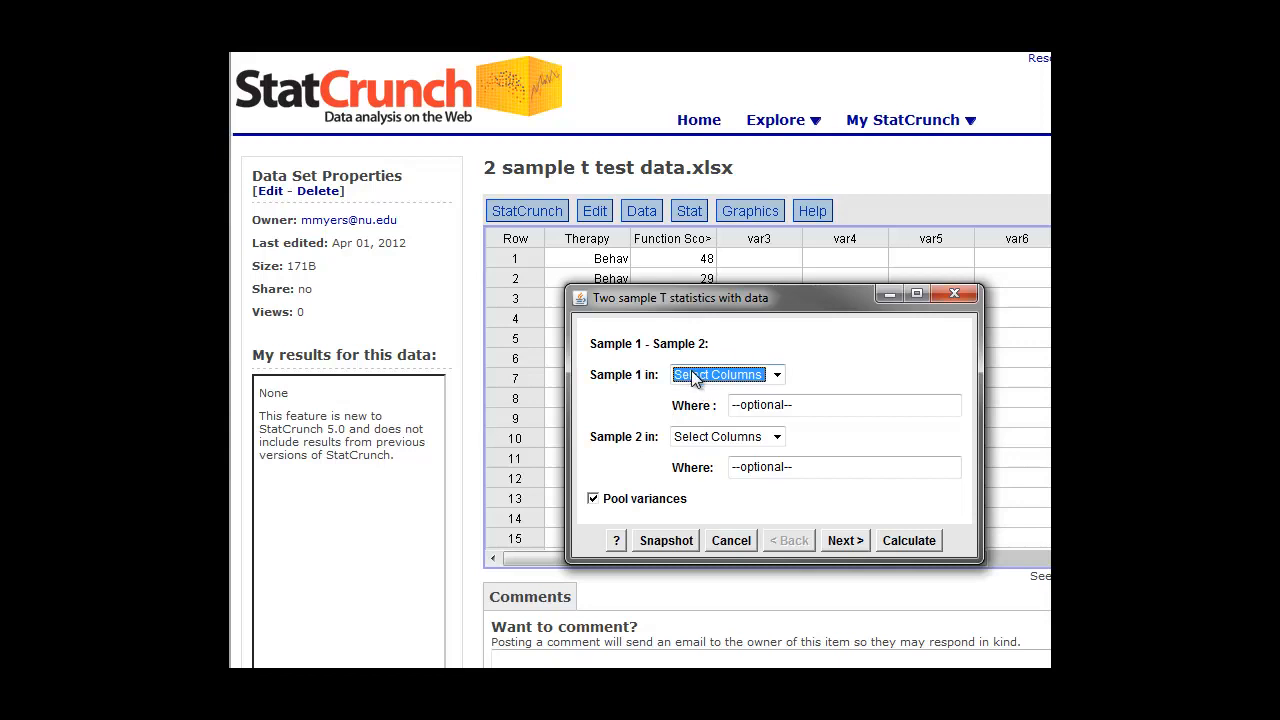
{"action": "mouse_move", "coordinate": [728, 430]}
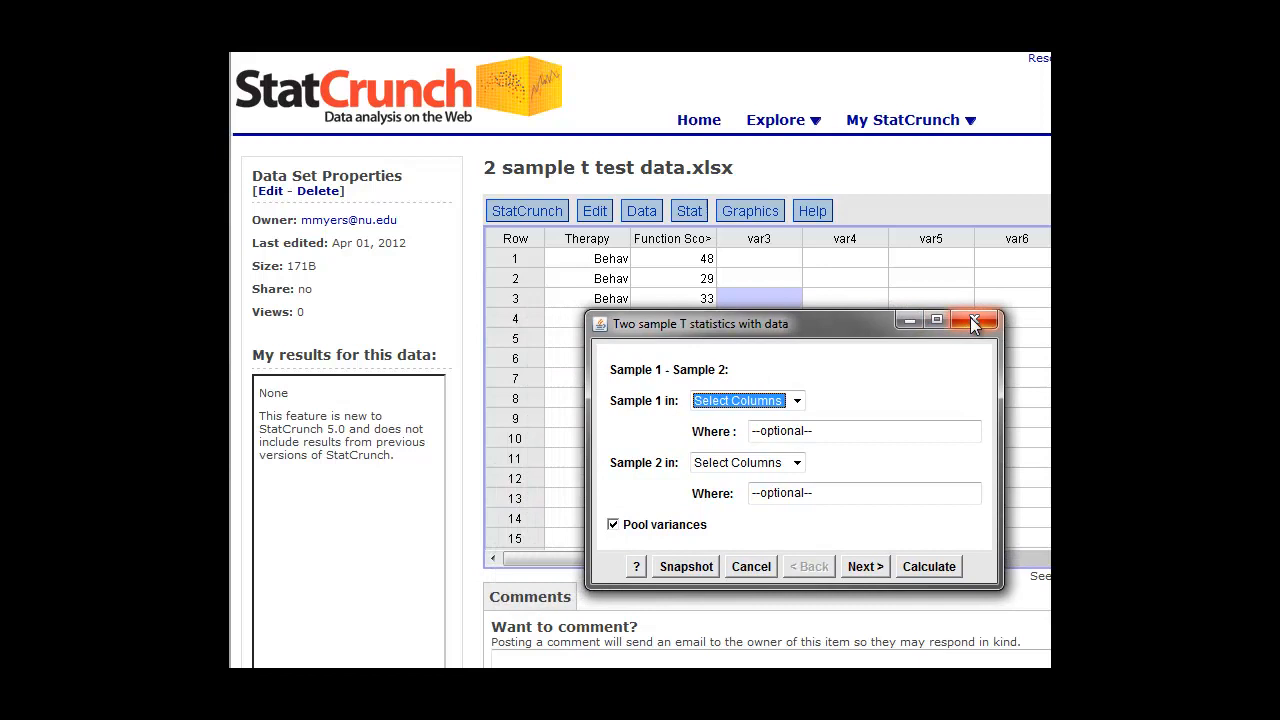
{"action": "left_click", "coordinate": [974, 320]}
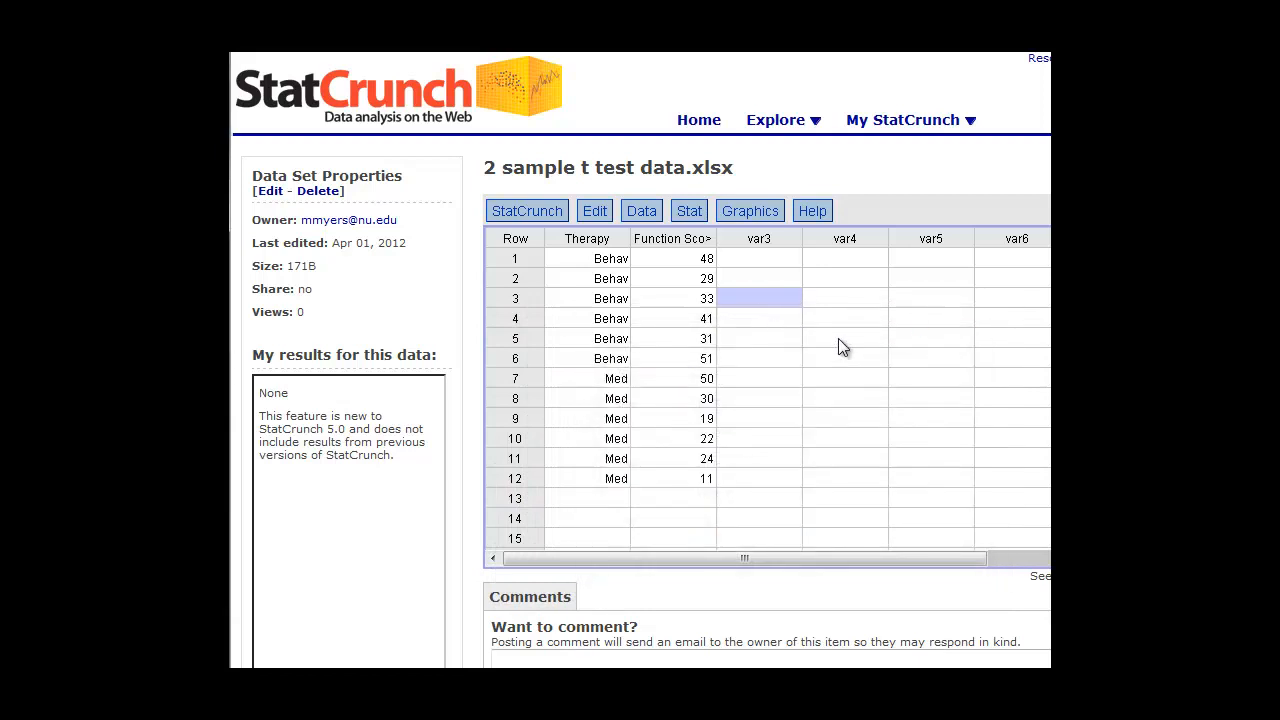
{"action": "left_click", "coordinate": [844, 338]}
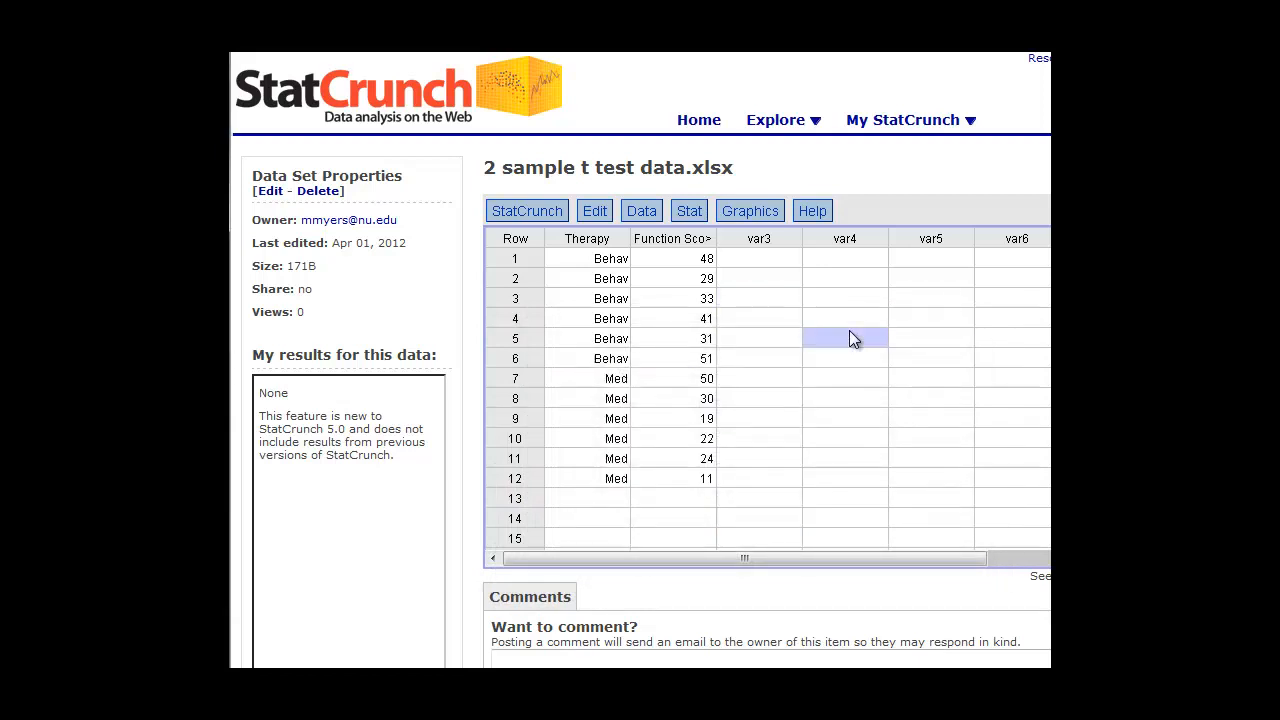
- Split Function Score by Therapy into Behav Function Score and Med Function Score columns
{"action": "left_click", "coordinate": [641, 210]}
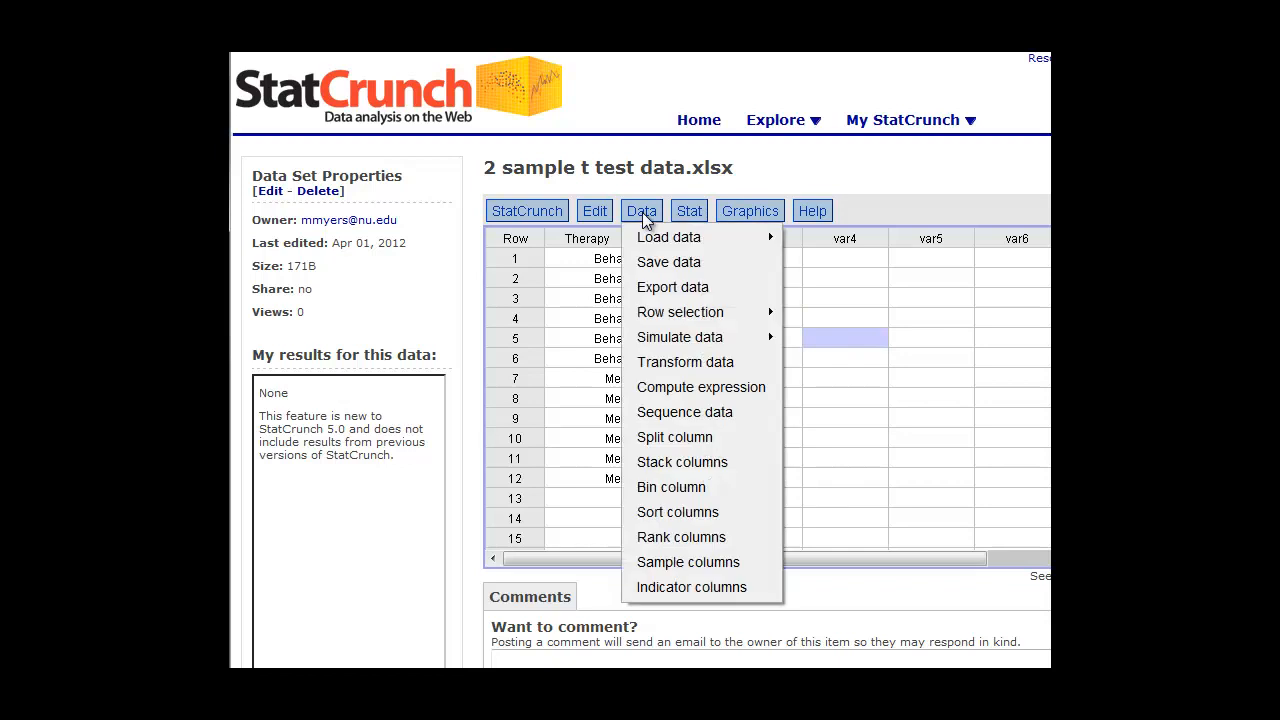
{"action": "mouse_move", "coordinate": [680, 443]}
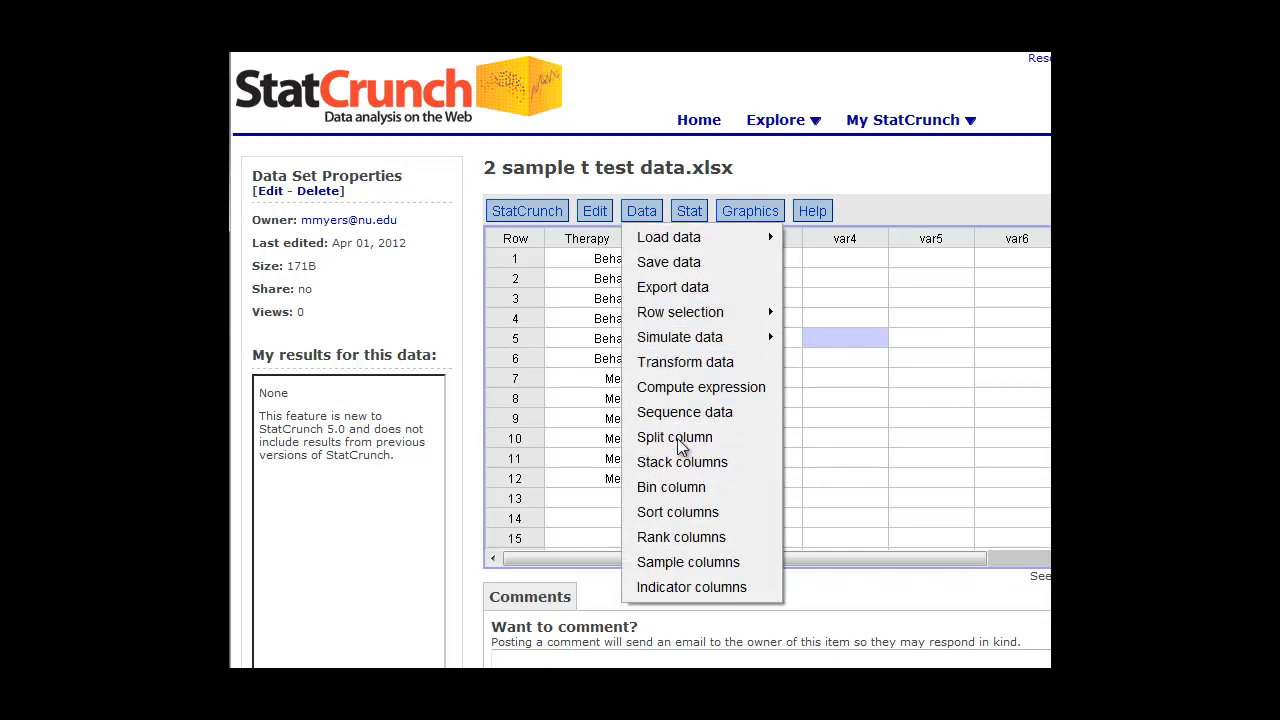
{"action": "left_click", "coordinate": [674, 437]}
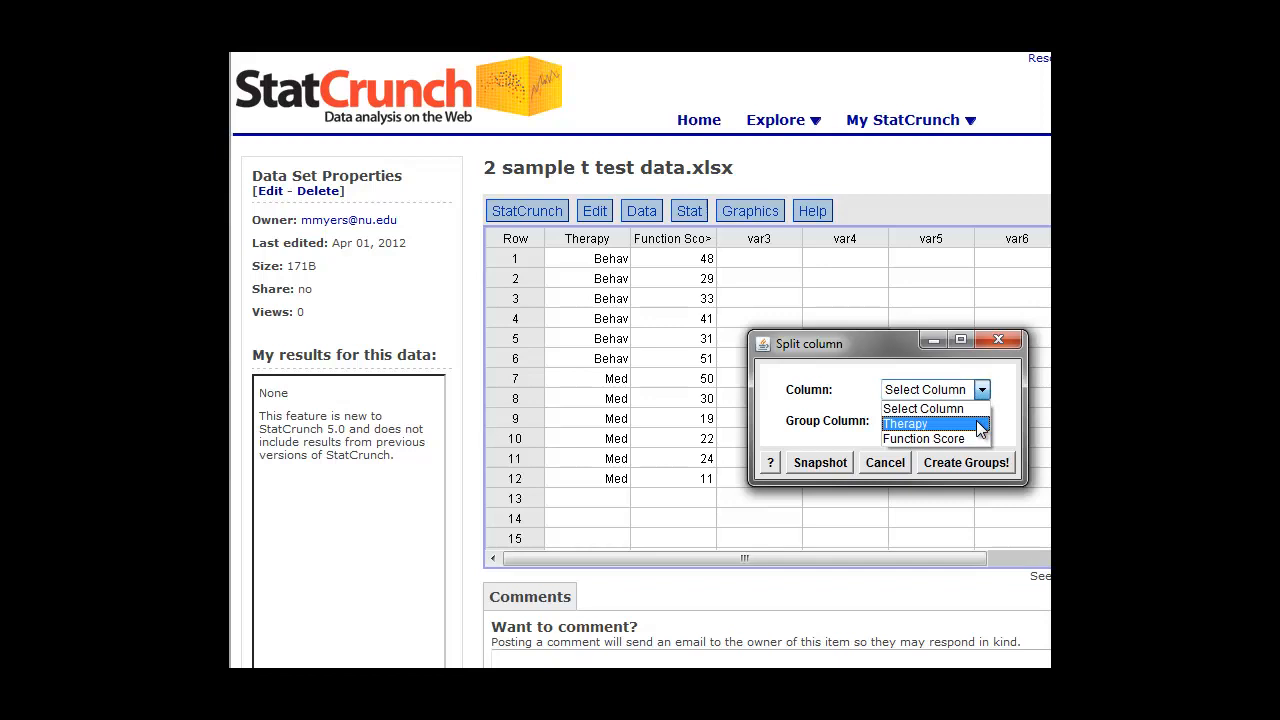
{"action": "left_click", "coordinate": [923, 438]}
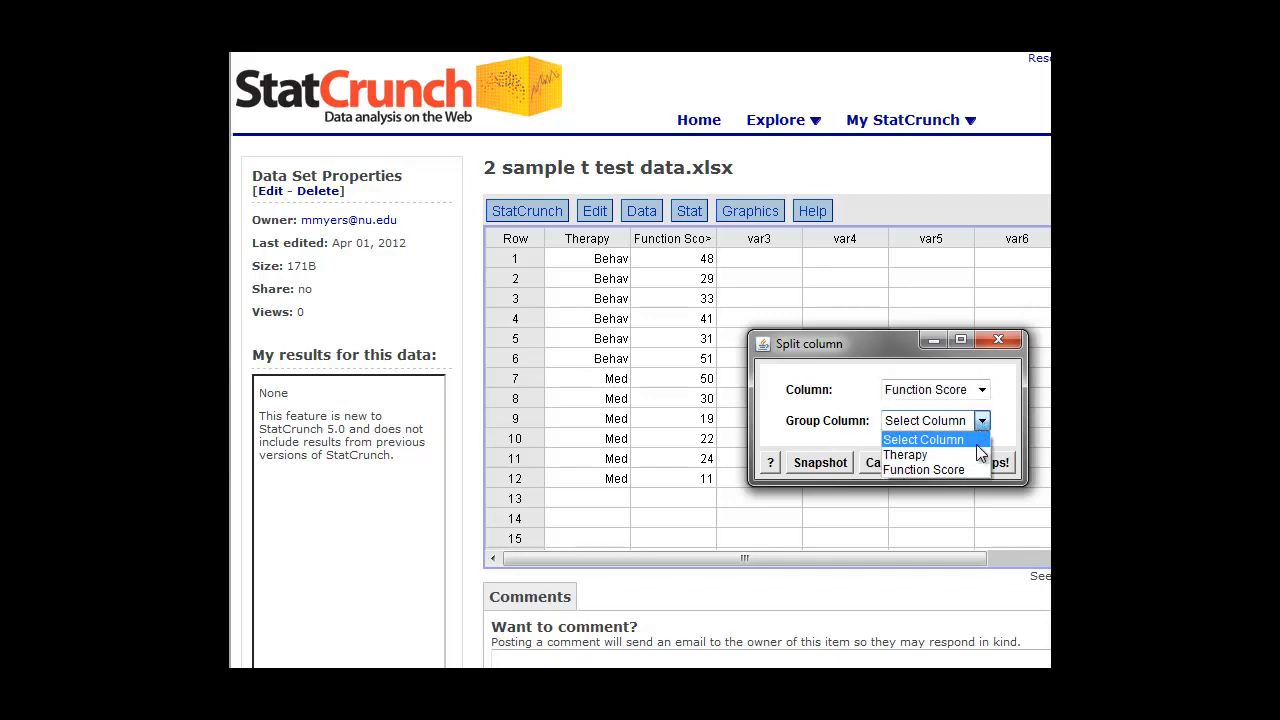
{"action": "left_click", "coordinate": [903, 455]}
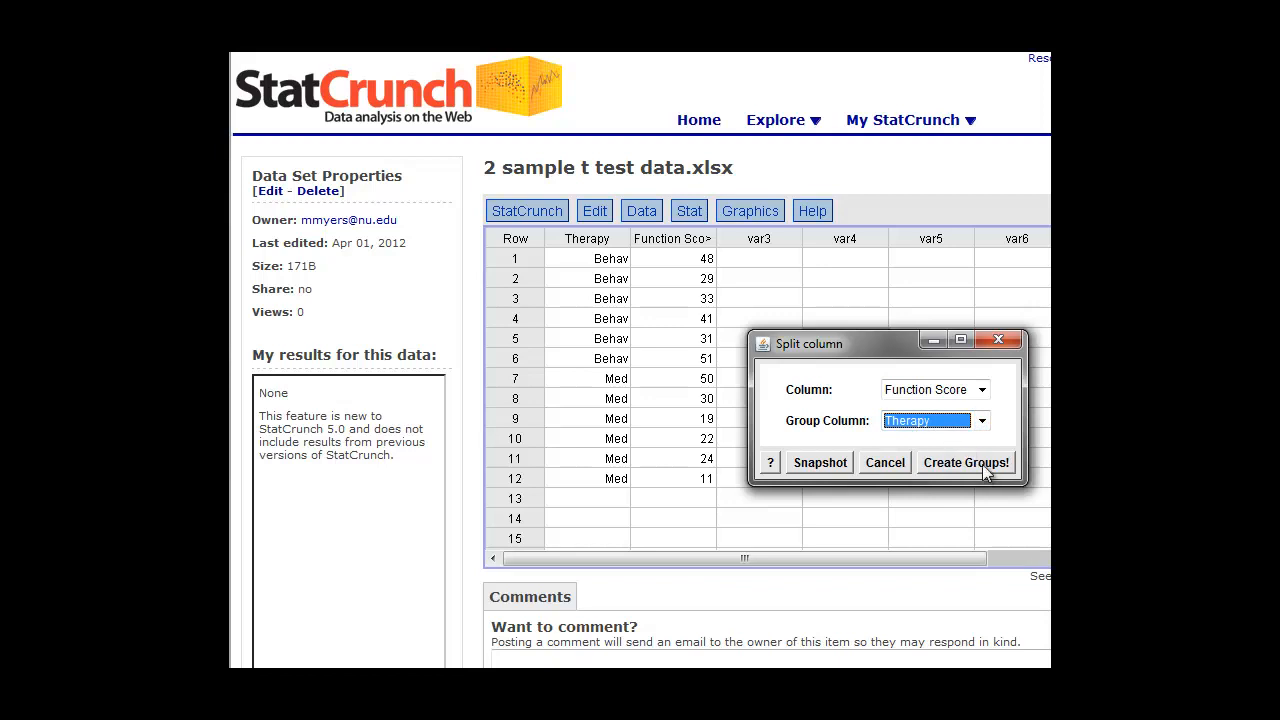
{"action": "left_click", "coordinate": [964, 462]}
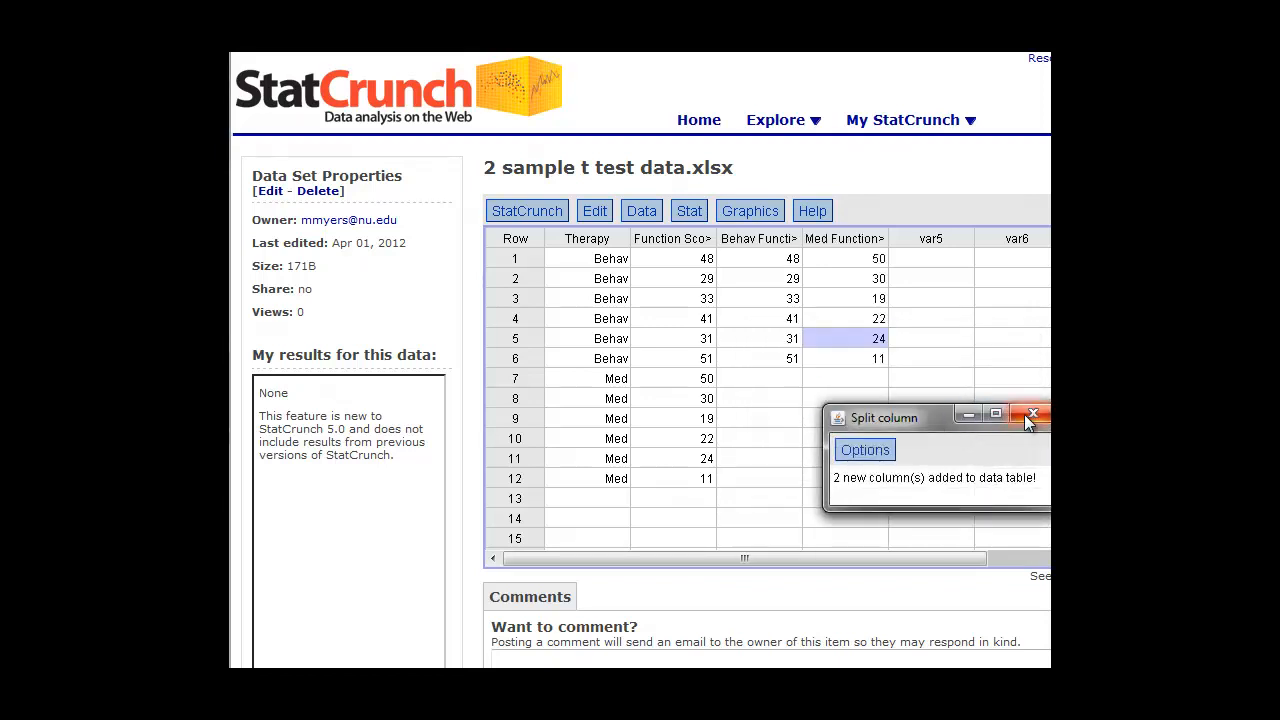
{"action": "left_click", "coordinate": [1031, 415]}
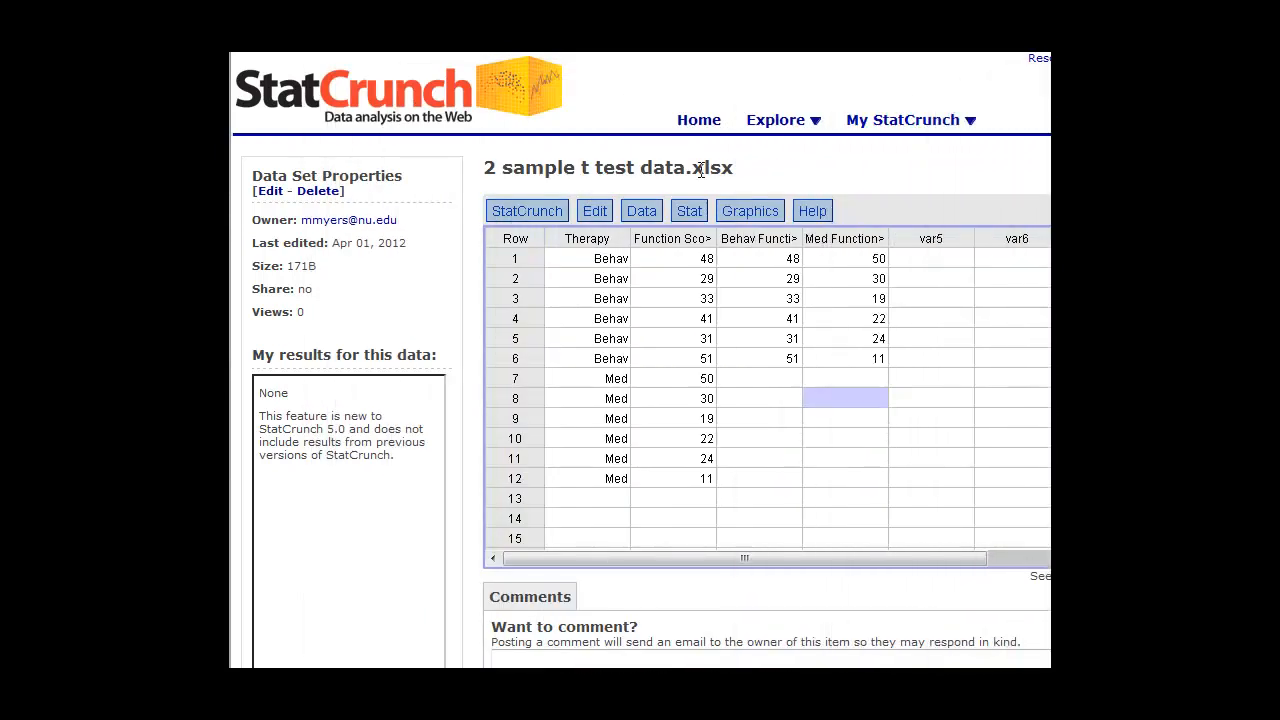
- Start a two-sample t test with Behav Function Score as sample 1 and Med Function Score as sample 2
{"action": "left_click", "coordinate": [688, 210]}
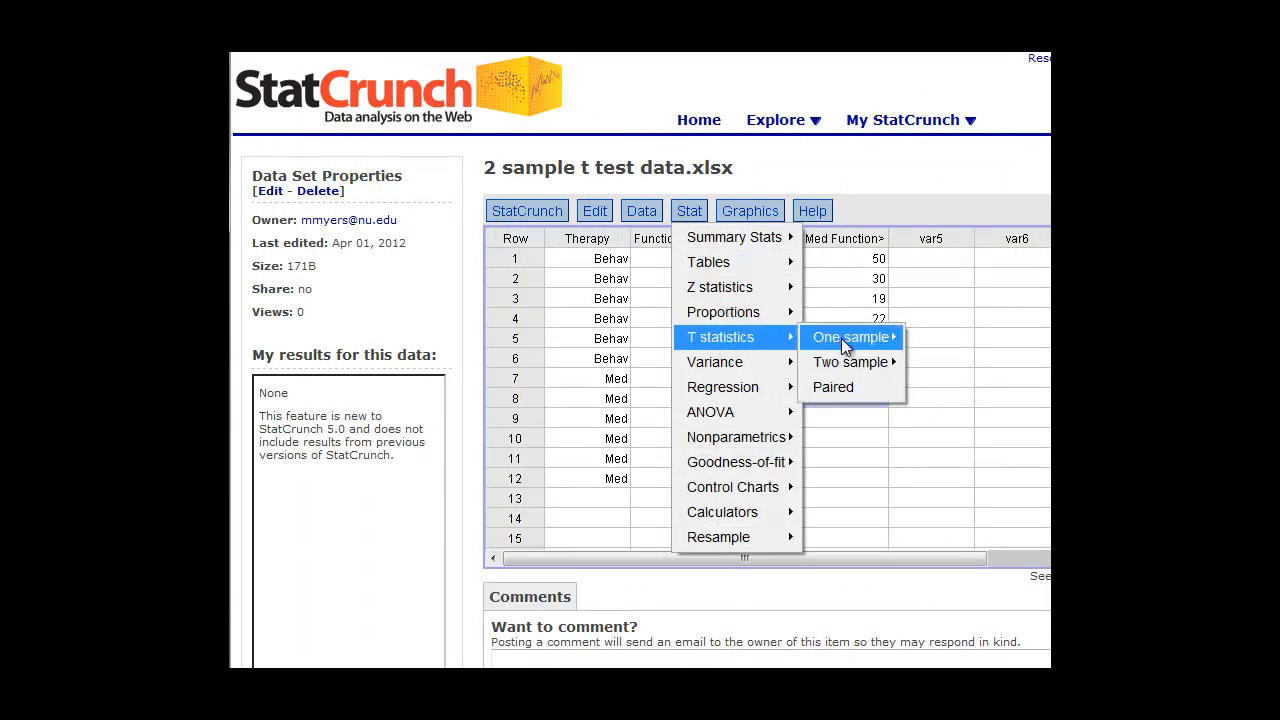
{"action": "mouse_move", "coordinate": [849, 362]}
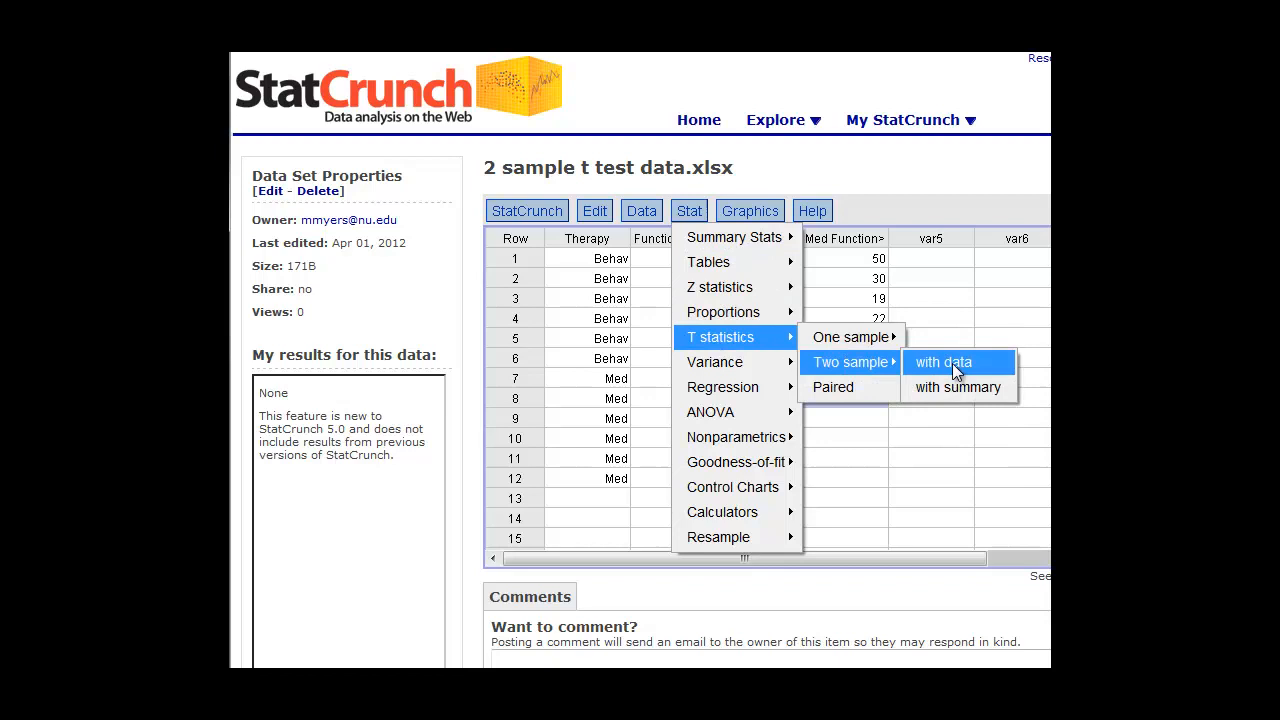
{"action": "left_click", "coordinate": [941, 362]}
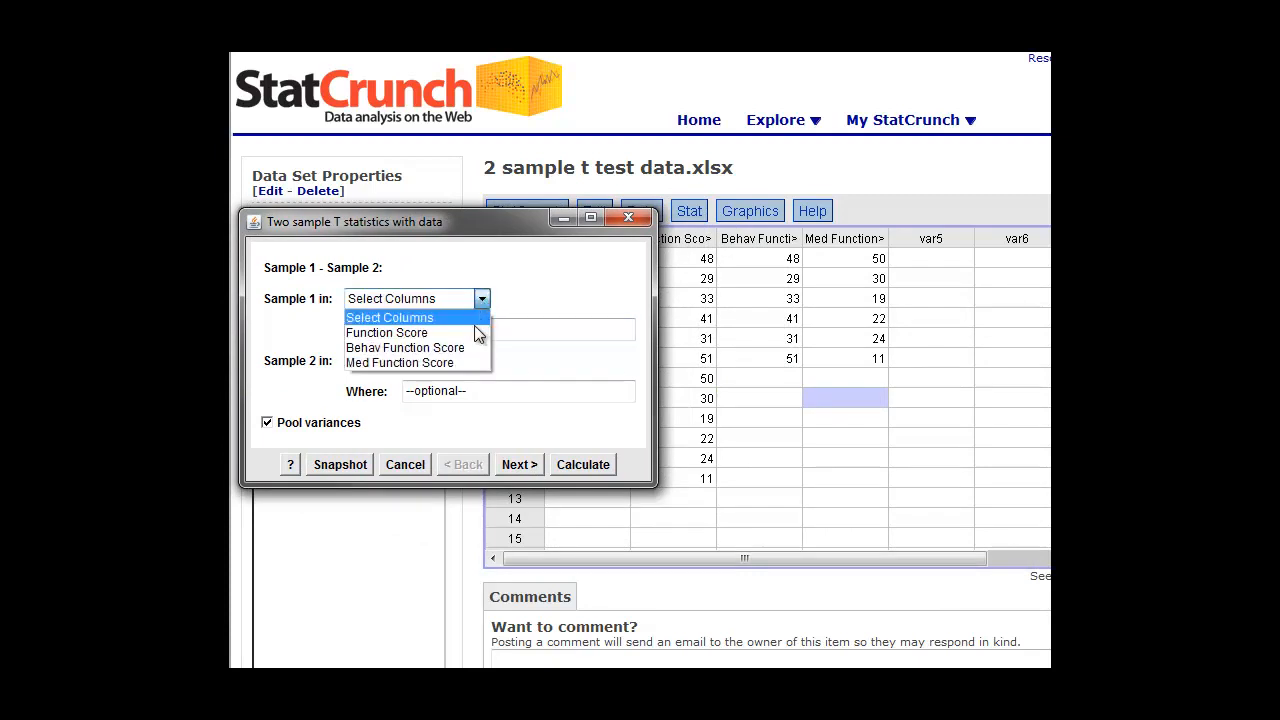
{"action": "mouse_move", "coordinate": [405, 347]}
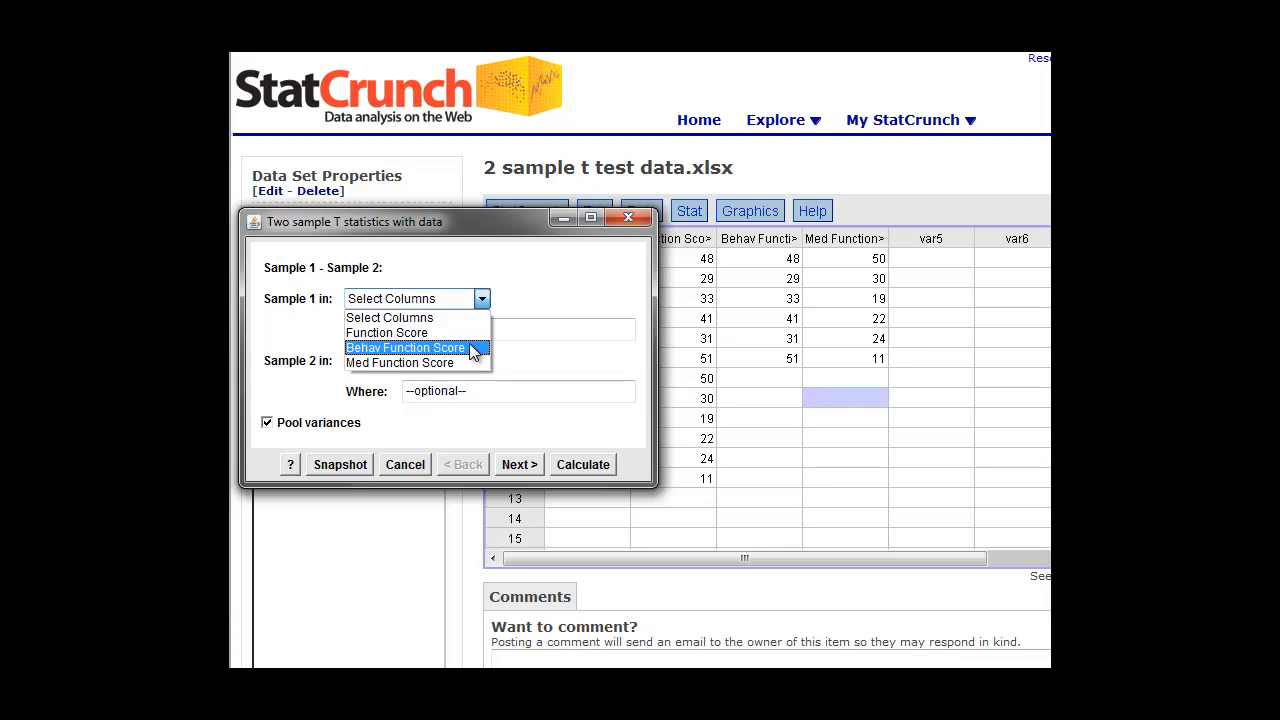
{"action": "left_click", "coordinate": [405, 347]}
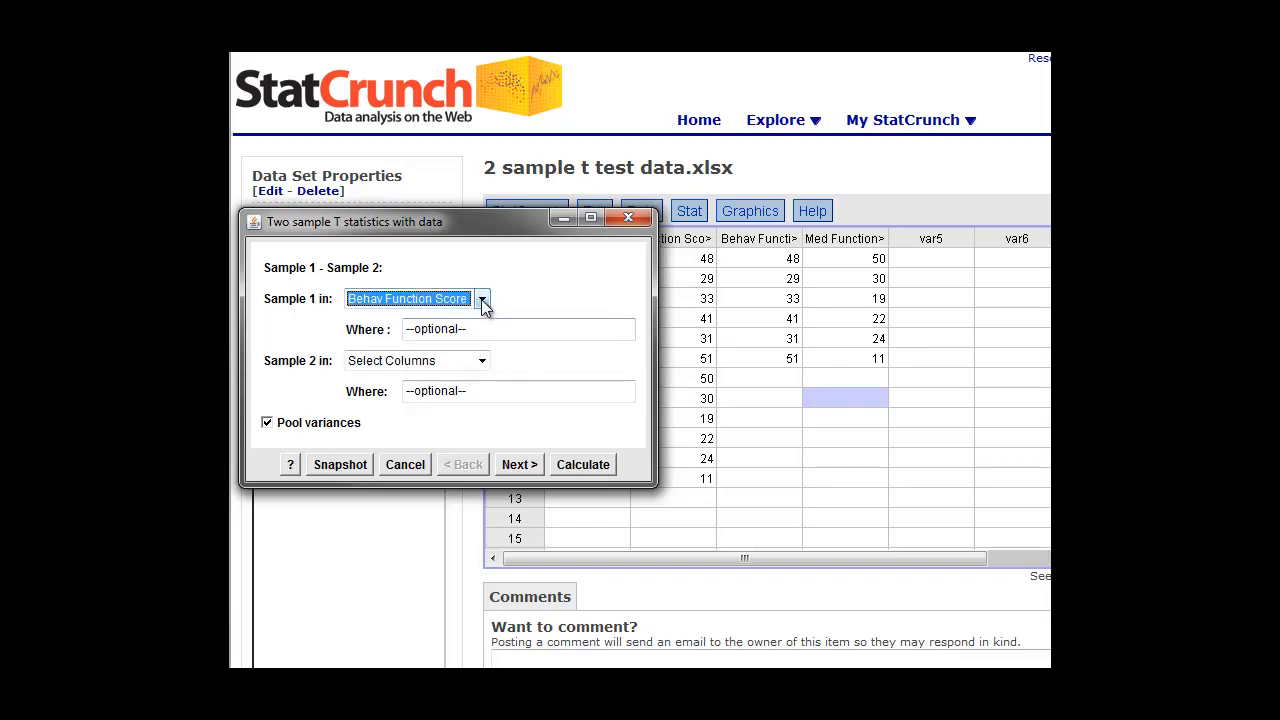
{"action": "left_click", "coordinate": [482, 360]}
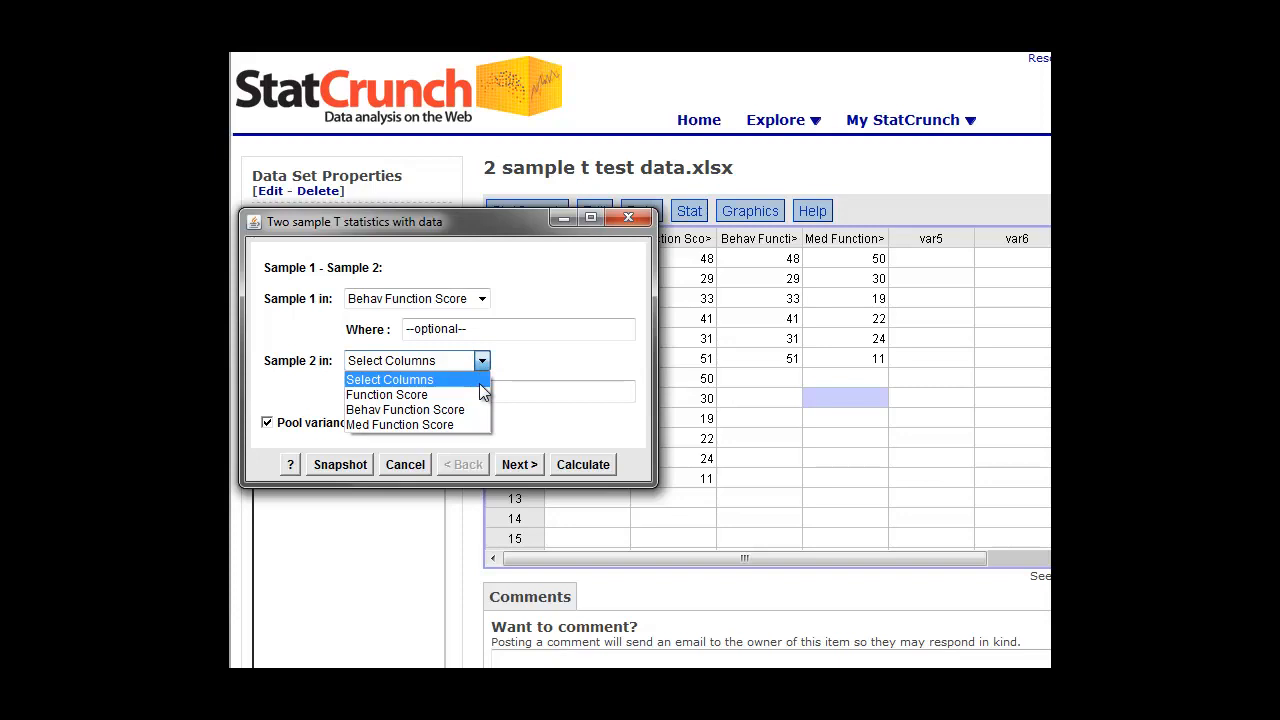
{"action": "left_click", "coordinate": [399, 424]}
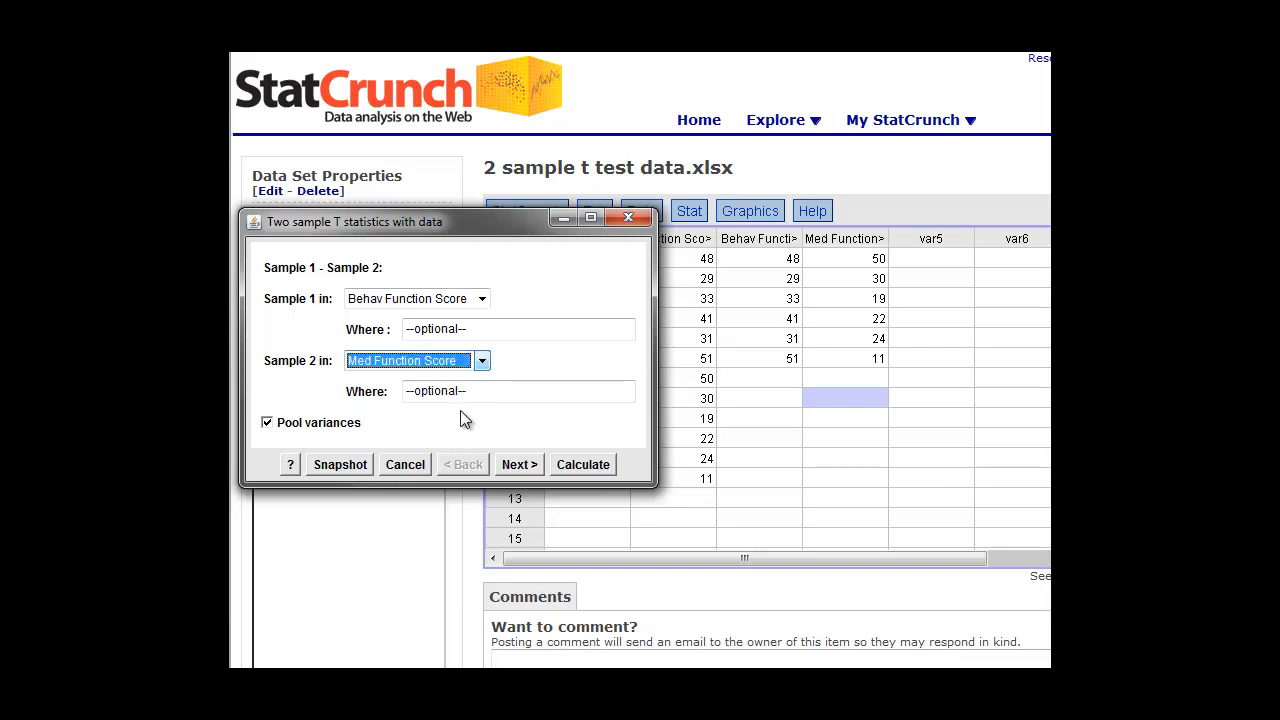
{"action": "mouse_move", "coordinate": [268, 438]}
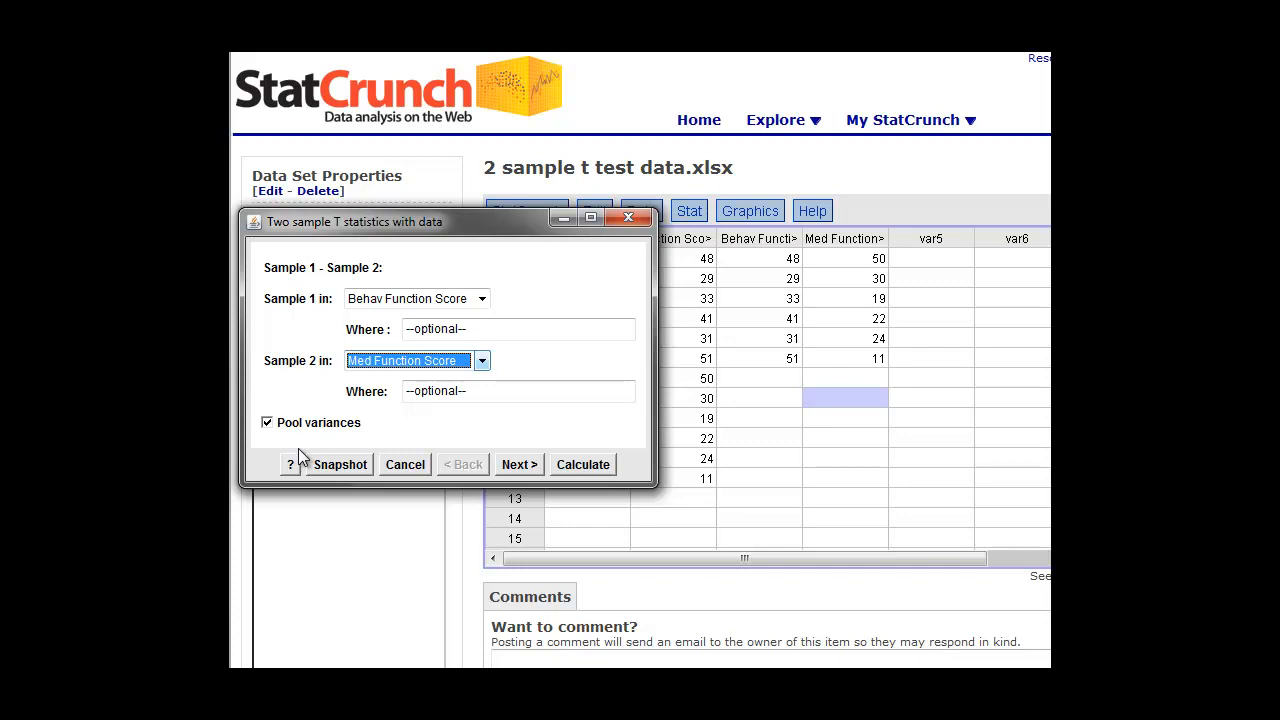
{"action": "mouse_move", "coordinate": [419, 421]}
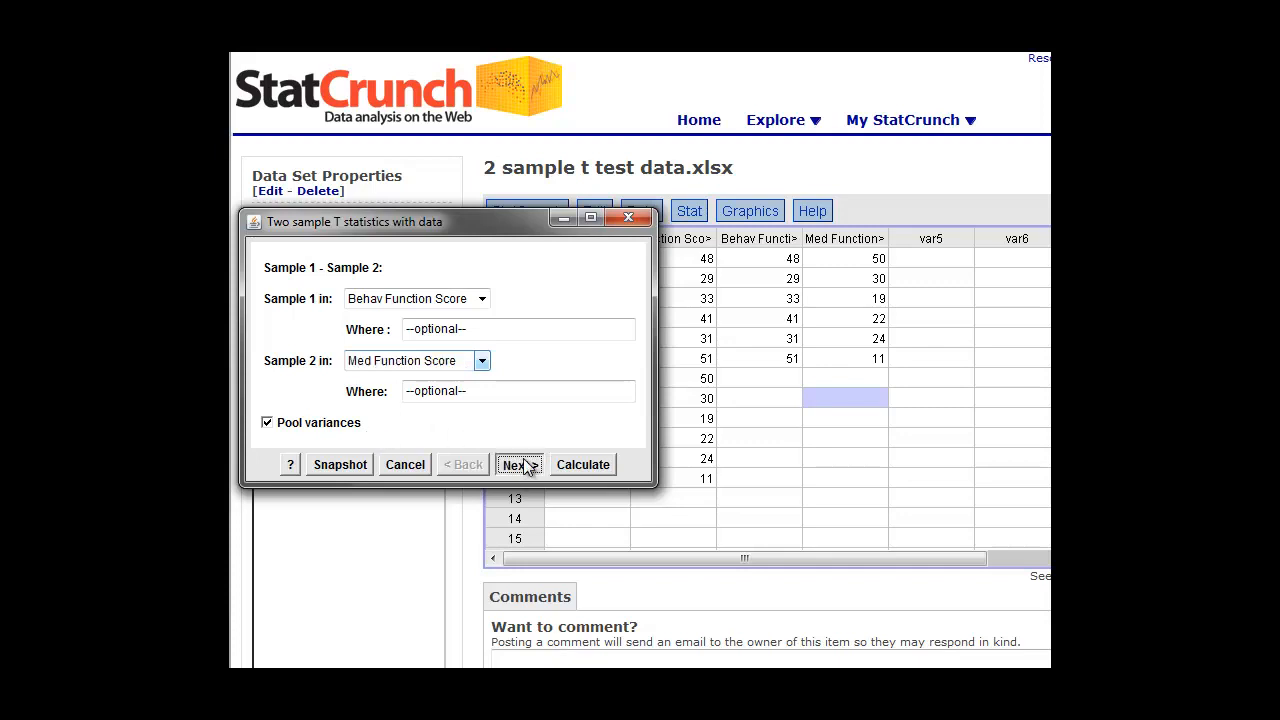
- Keep null mean difference 0 with a two-sided alternative and store output in the table
{"action": "left_click", "coordinate": [518, 464]}
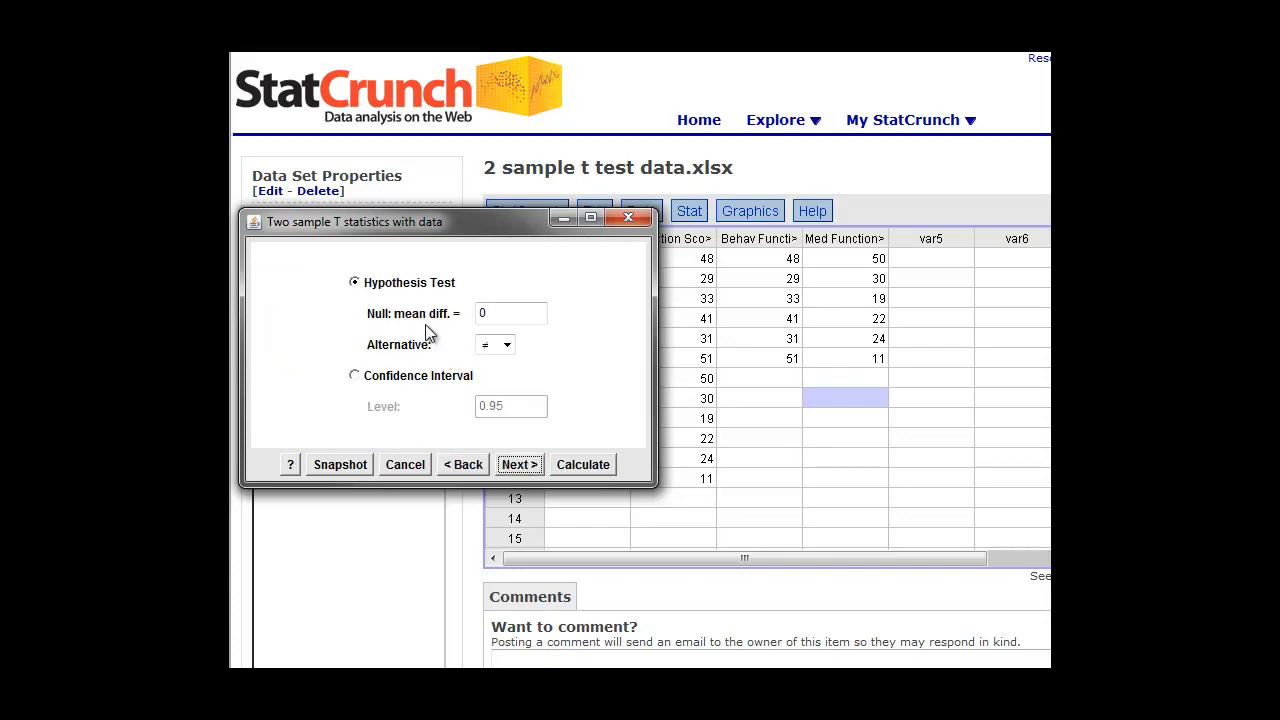
{"action": "mouse_move", "coordinate": [400, 332]}
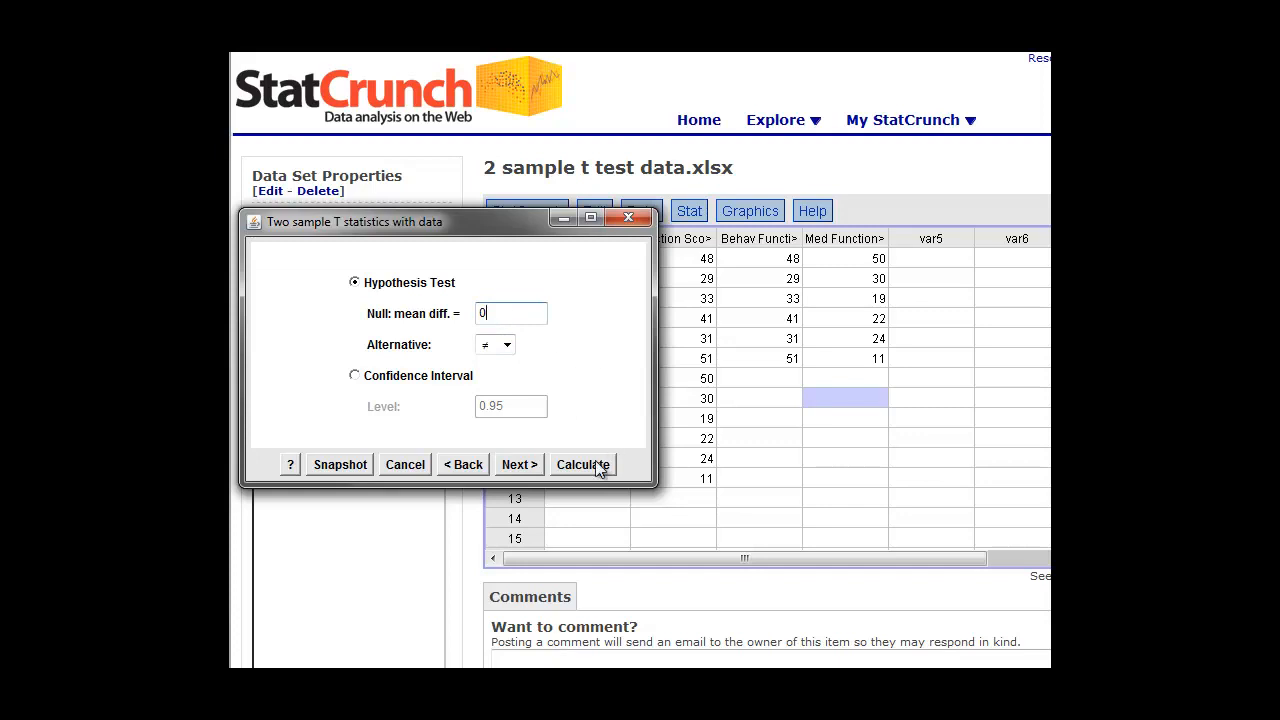
{"action": "mouse_move", "coordinate": [519, 464]}
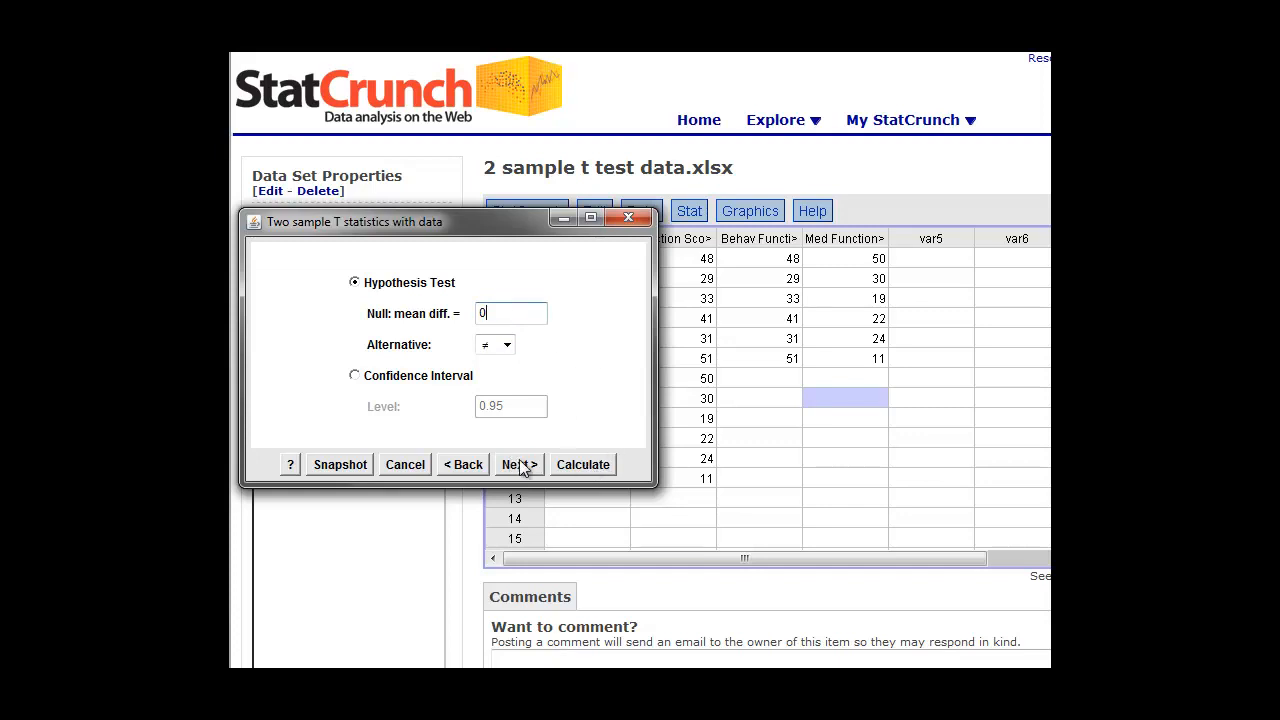
{"action": "left_click", "coordinate": [518, 464]}
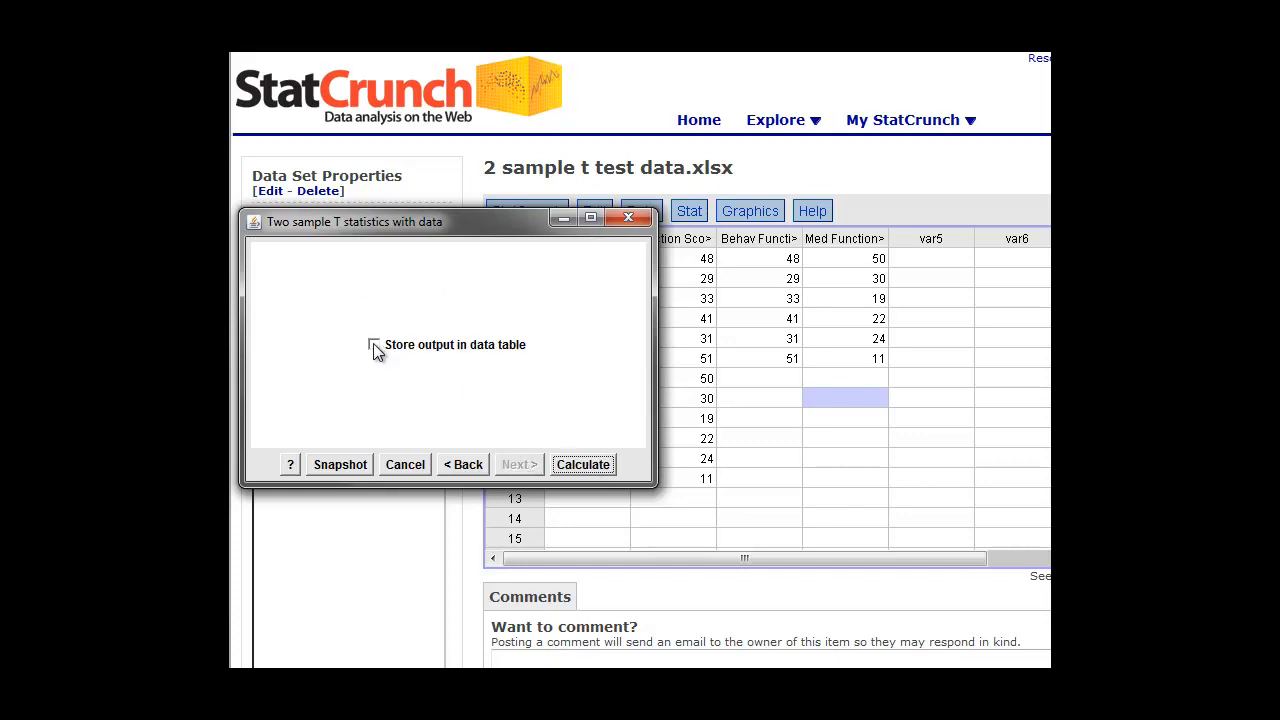
{"action": "left_click", "coordinate": [374, 344]}
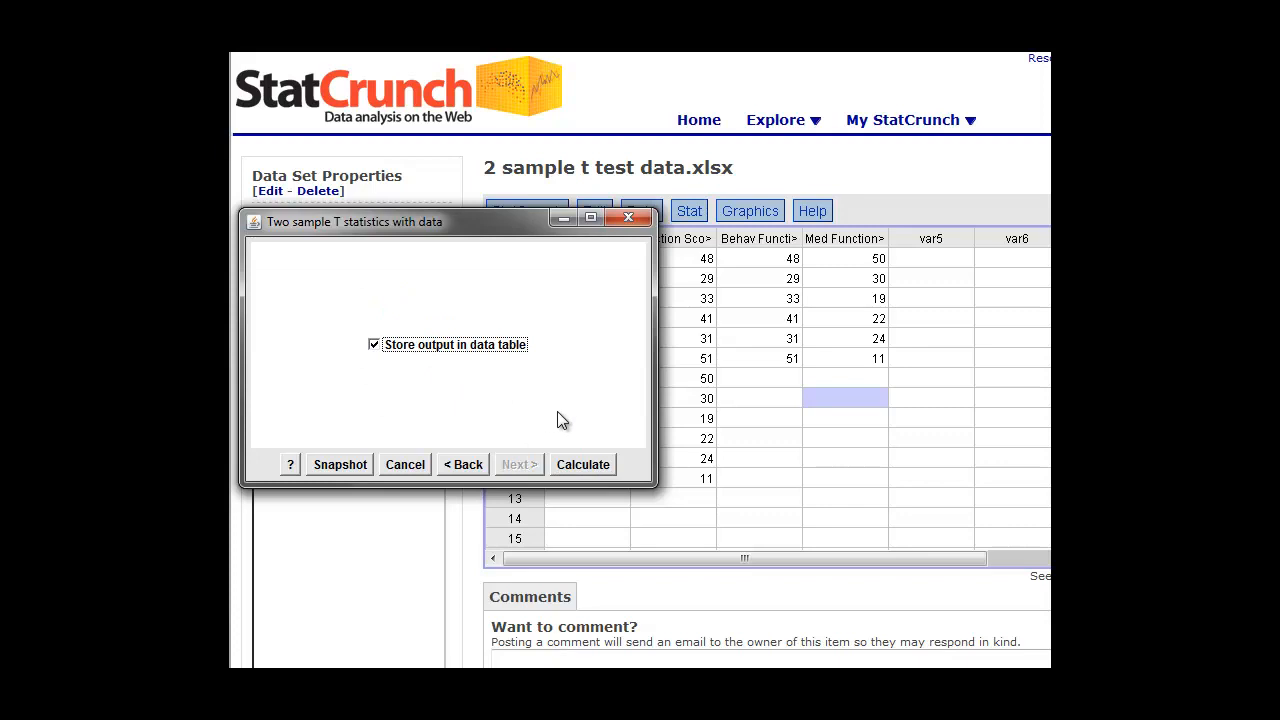
{"action": "mouse_move", "coordinate": [593, 463]}
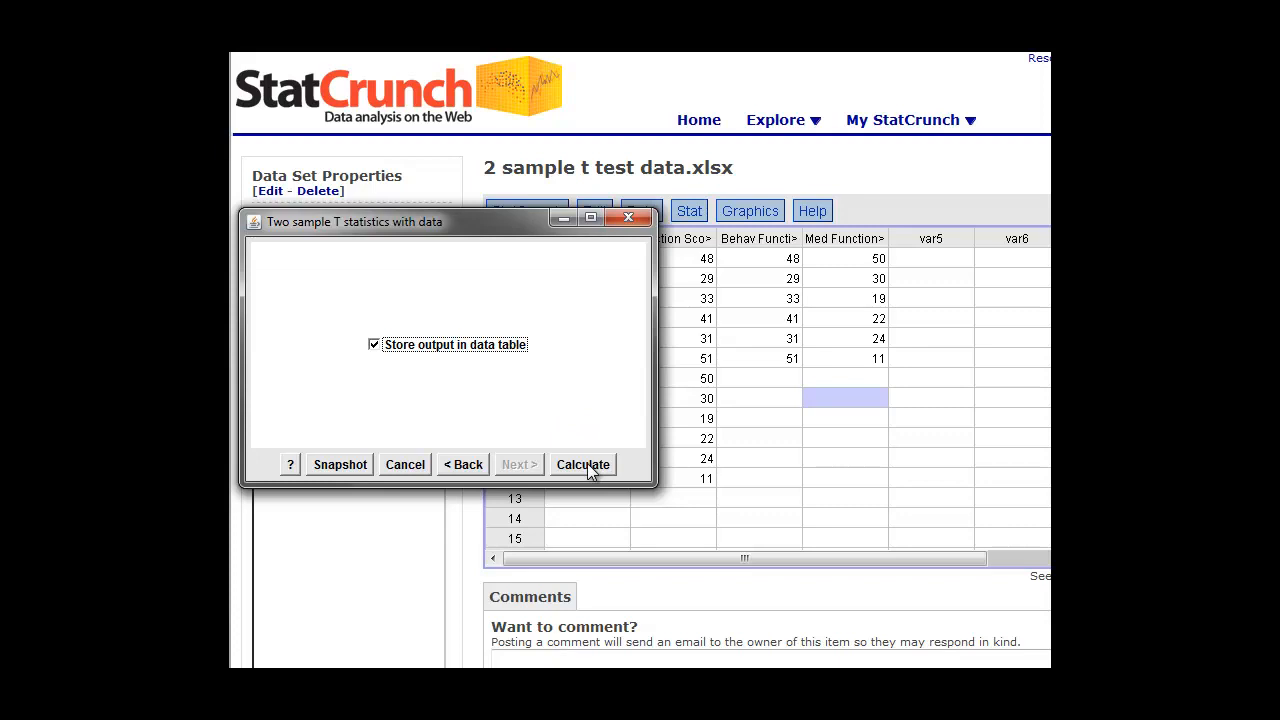
- Calculate the pooled t test, then move aside and close the results window
{"action": "left_click", "coordinate": [582, 464]}
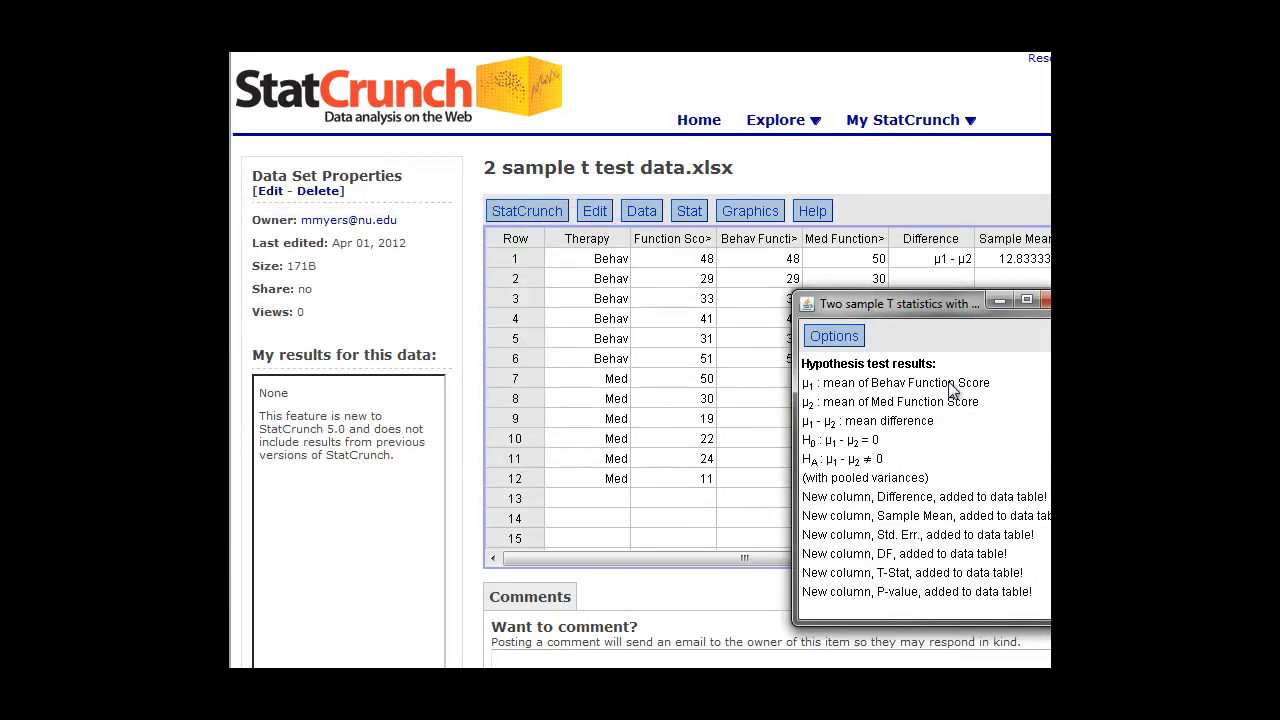
{"action": "left_click_drag", "start_coordinate": [895, 303], "coordinate": [703, 313]}
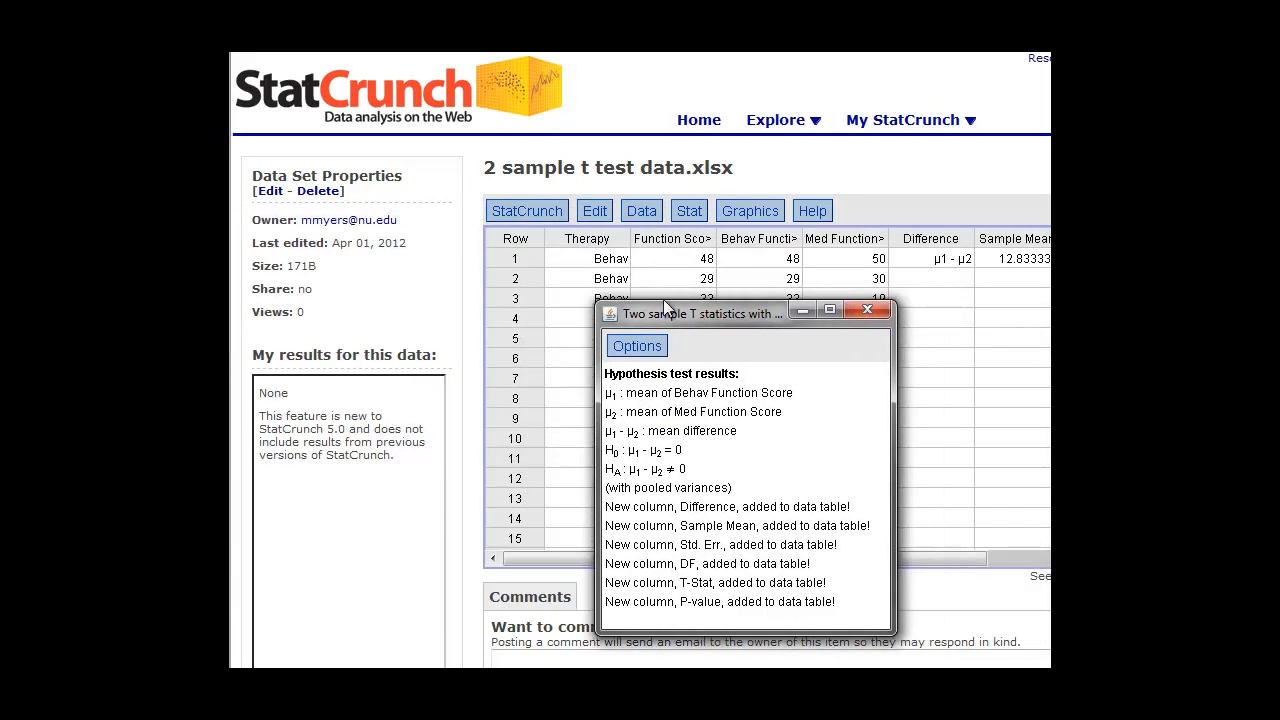
{"action": "left_click", "coordinate": [866, 309]}
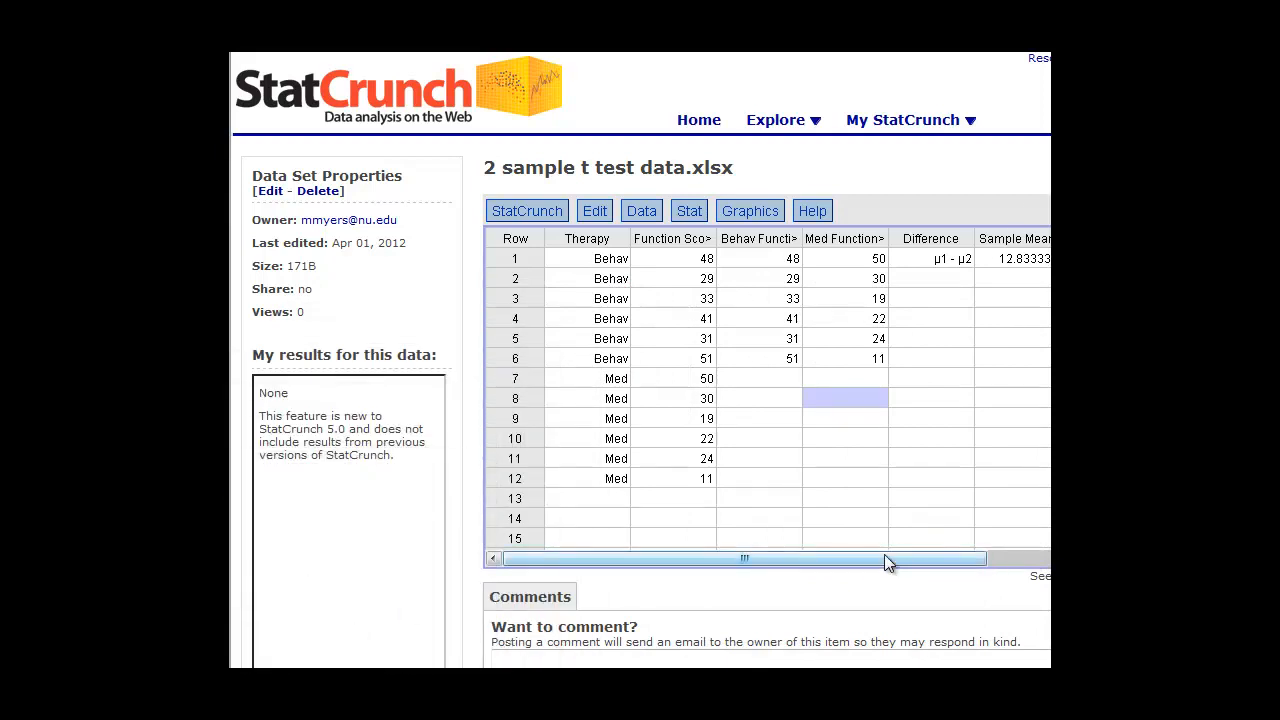
- Scroll to the stored results and highlight T-Stat 1.9384953 and P-value 0.081283264
{"action": "left_click_drag", "start_coordinate": [744, 558], "coordinate": [900, 558]}
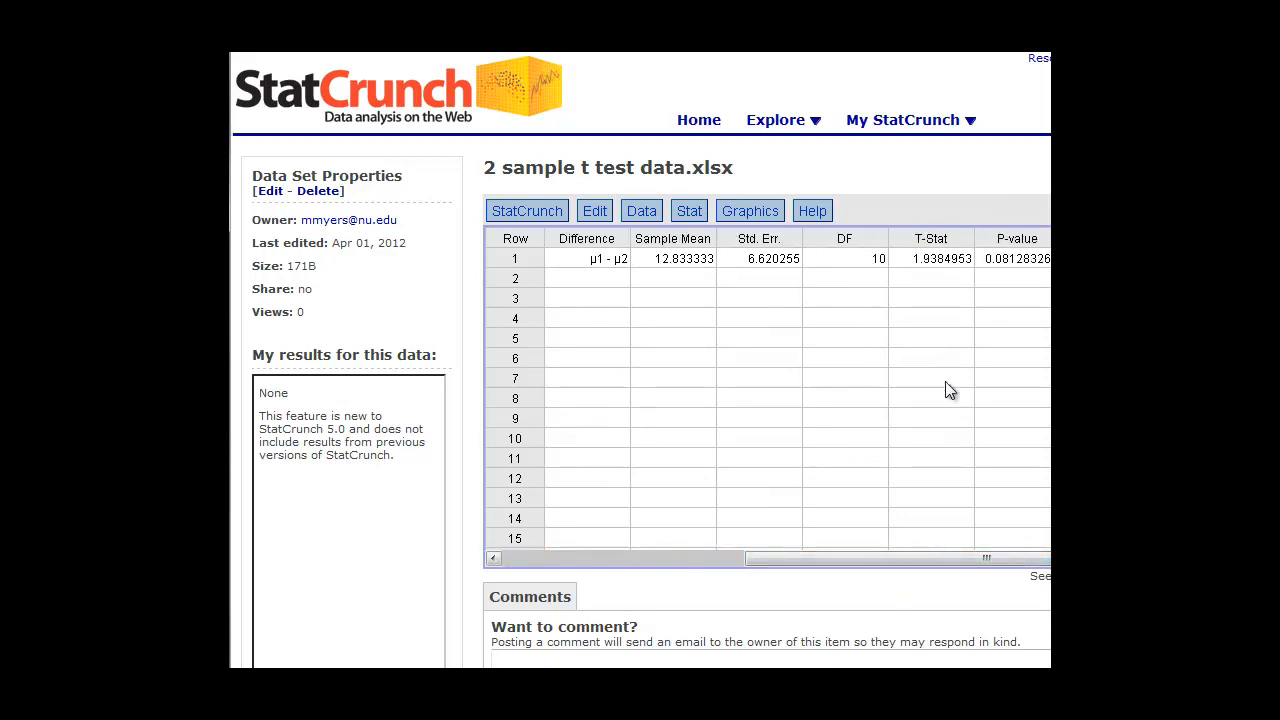
{"action": "mouse_move", "coordinate": [675, 295]}
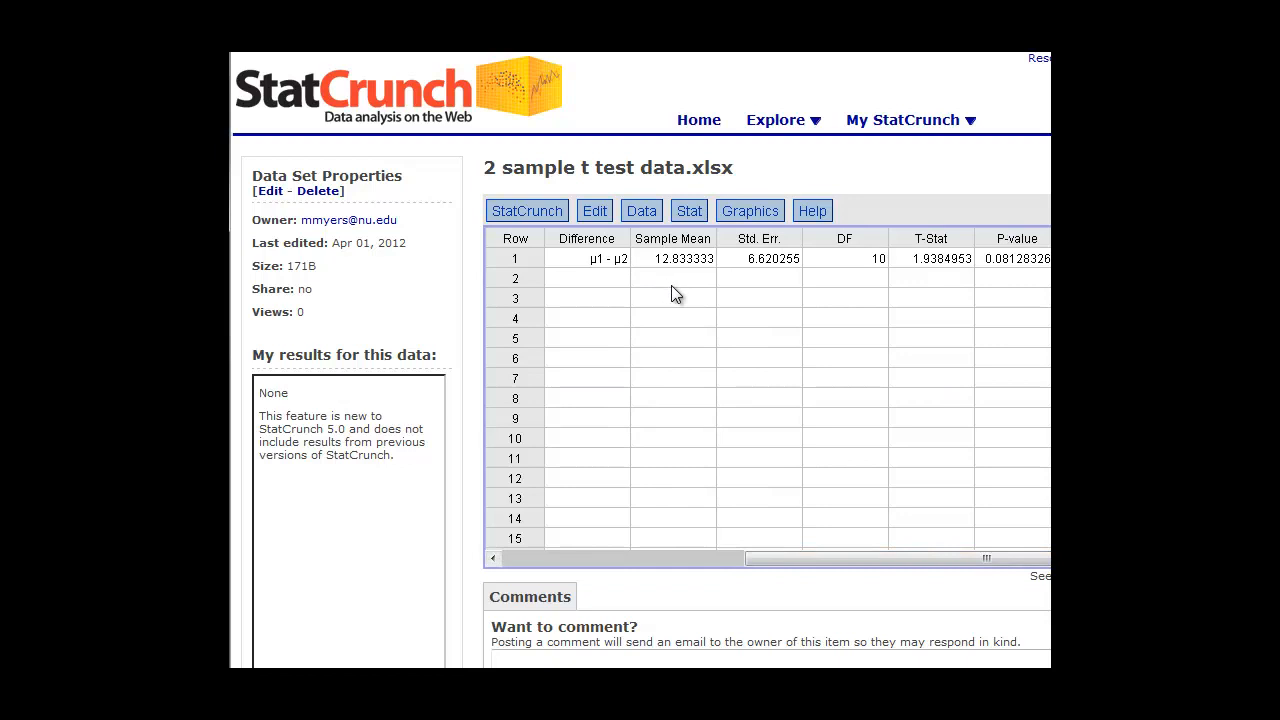
{"action": "mouse_move", "coordinate": [738, 356]}
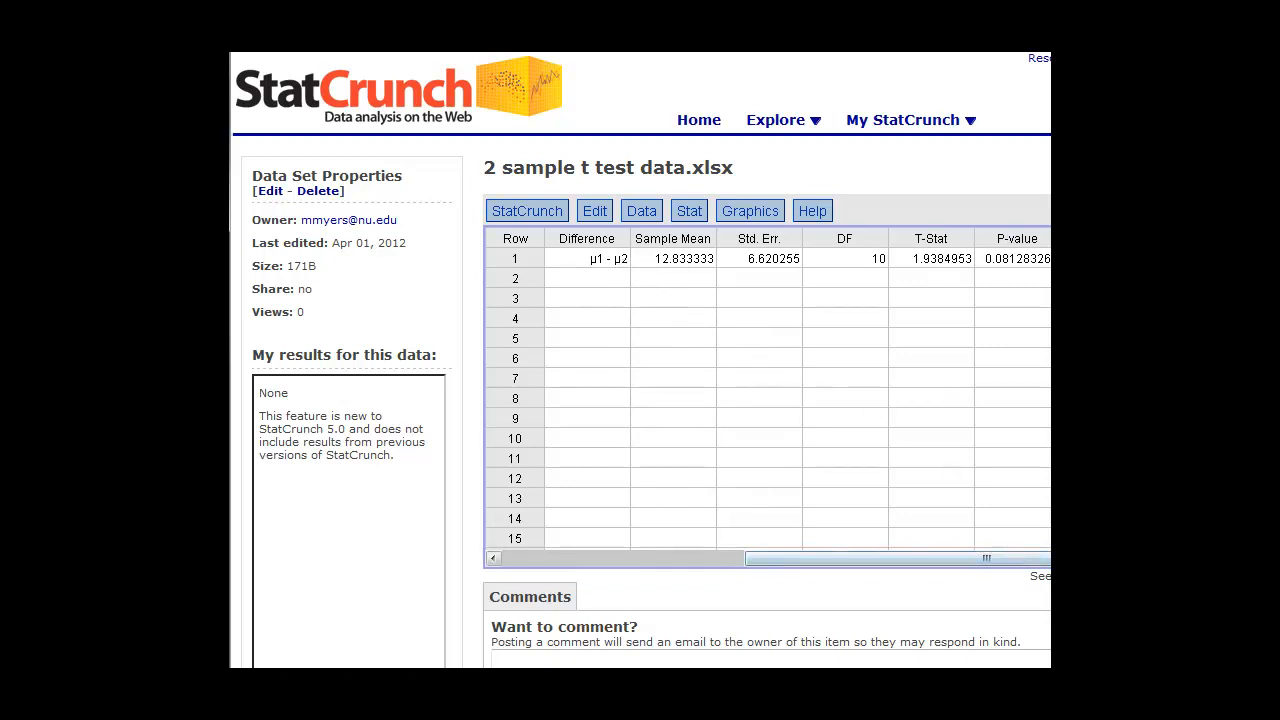
{"action": "scroll", "scroll_direction": "right", "scroll_amount": 3}
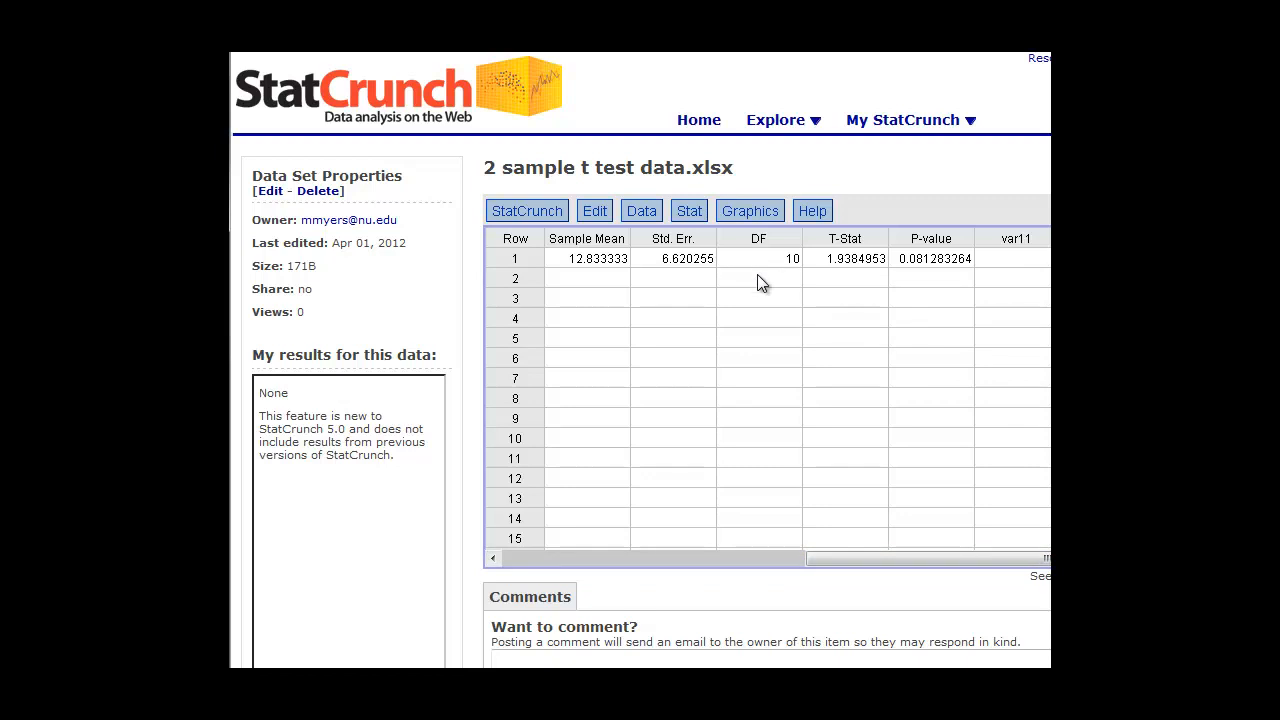
{"action": "mouse_move", "coordinate": [845, 278]}
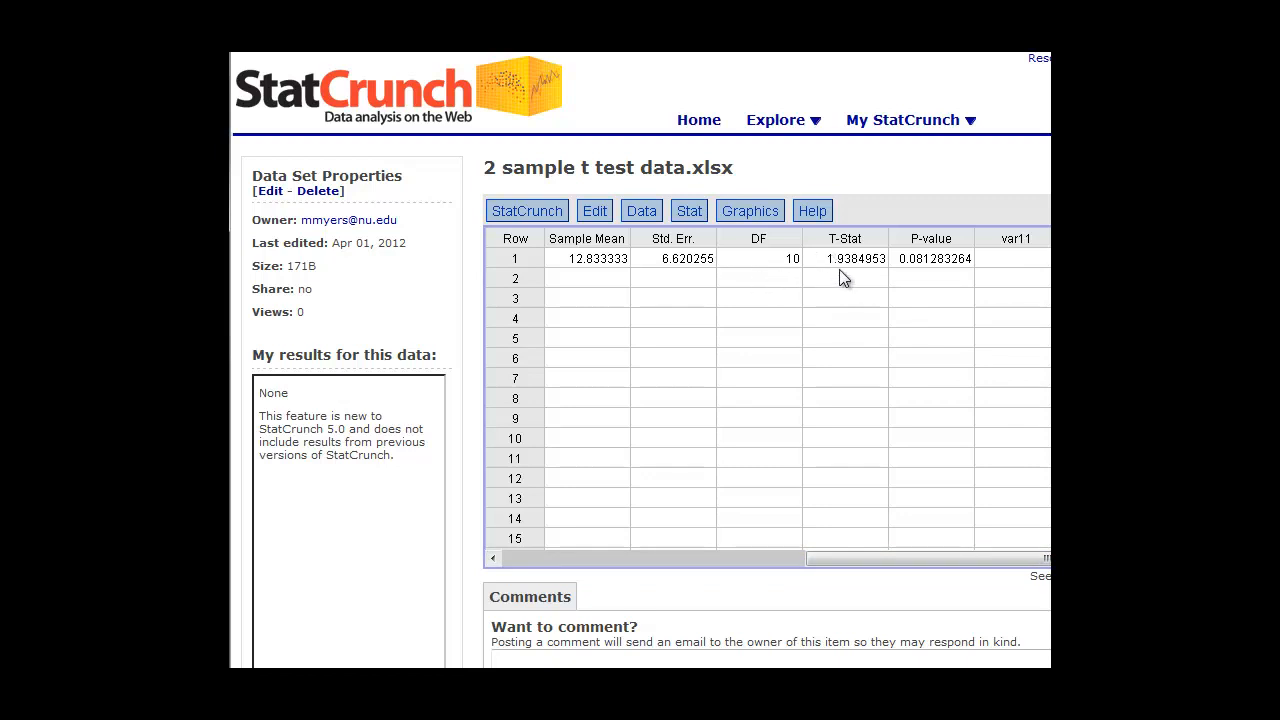
{"action": "mouse_move", "coordinate": [912, 272]}
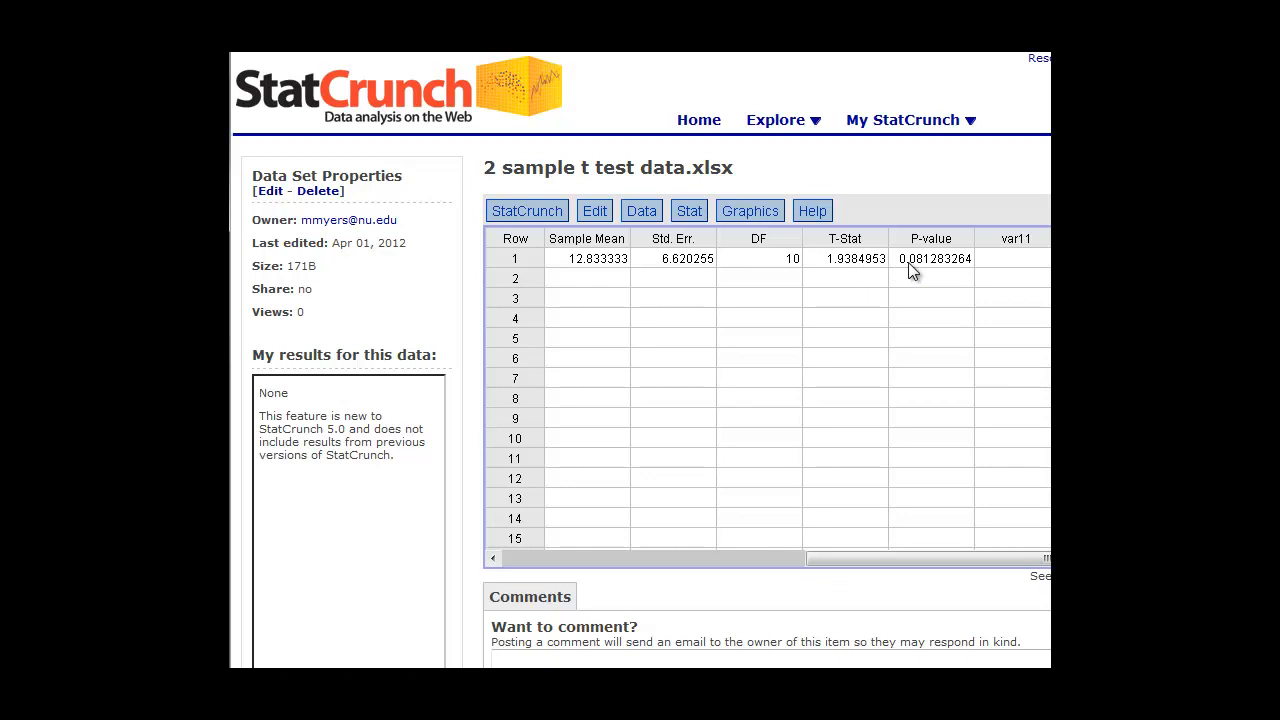
{"action": "left_click", "coordinate": [931, 258]}
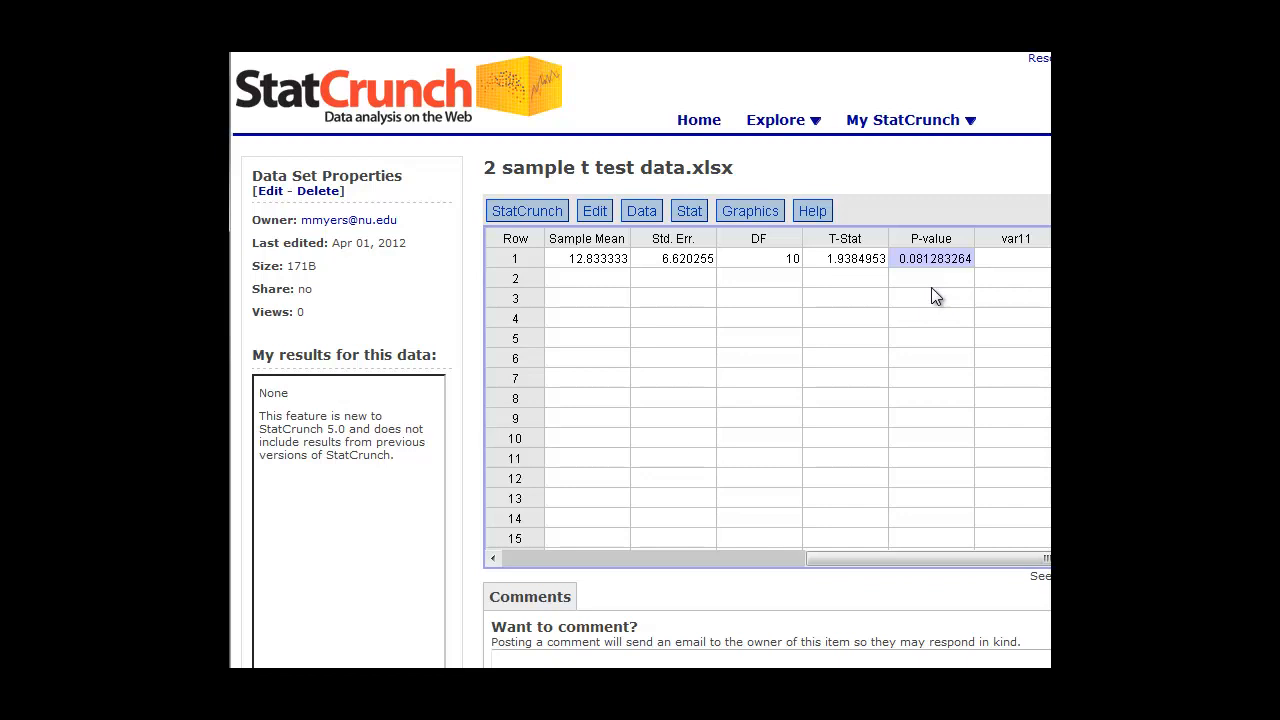
{"action": "left_click", "coordinate": [845, 258]}
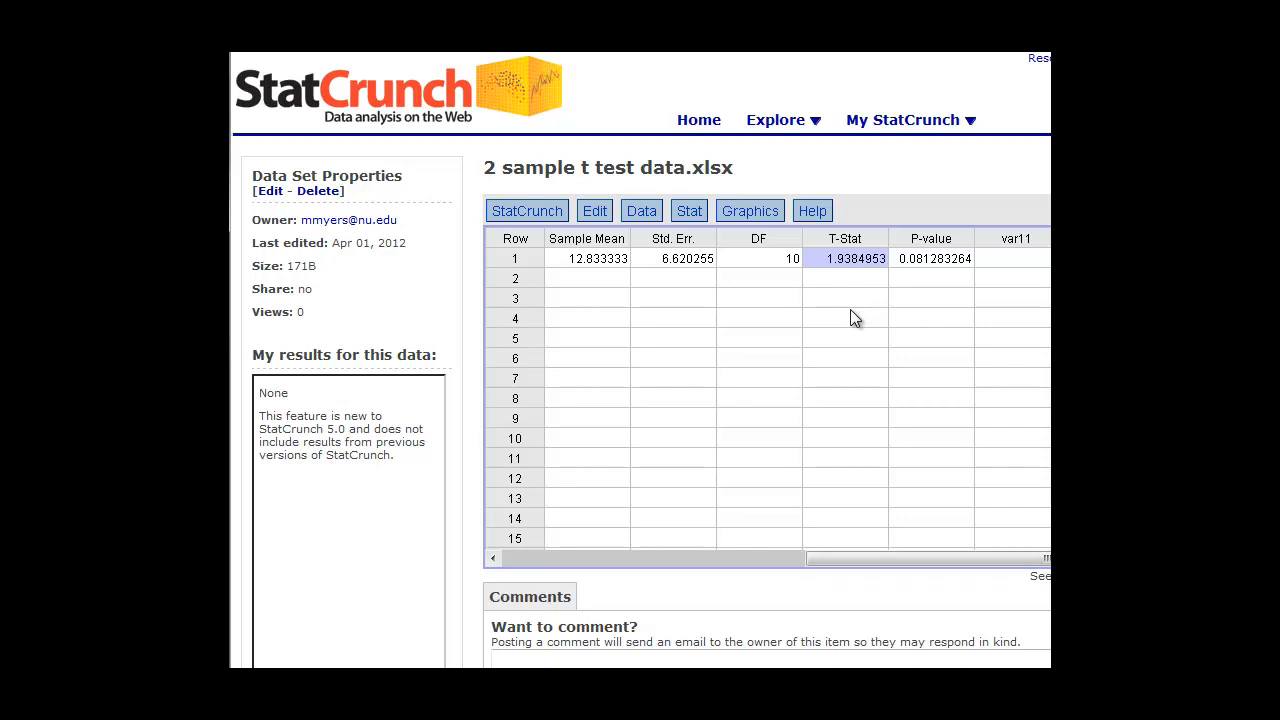
{"action": "left_click", "coordinate": [845, 278]}
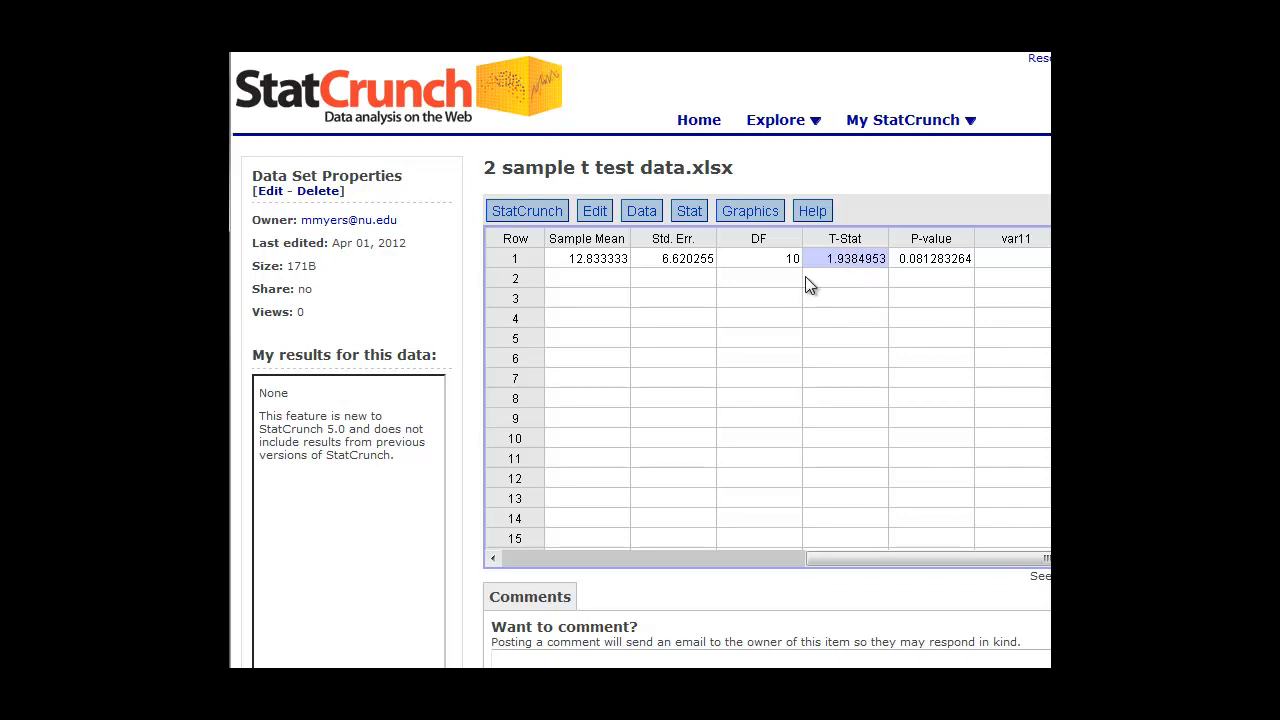
{"action": "left_click", "coordinate": [758, 258]}
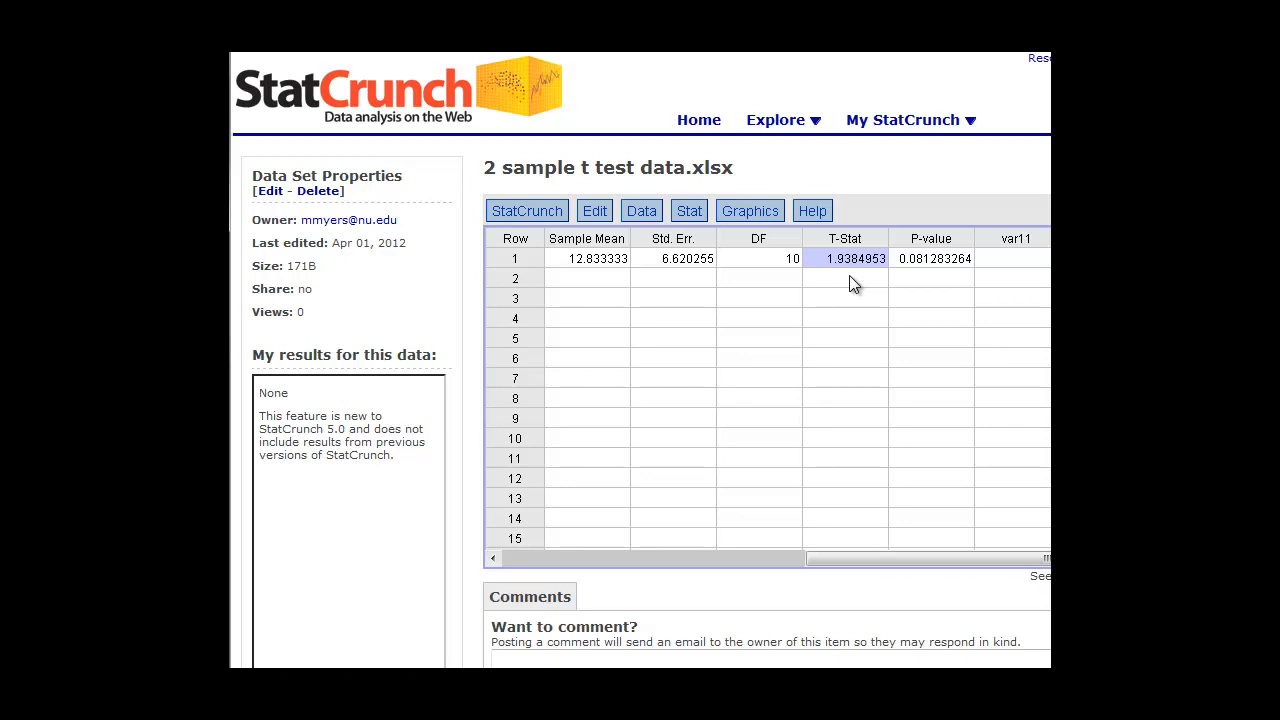
{"action": "mouse_move", "coordinate": [990, 520]}
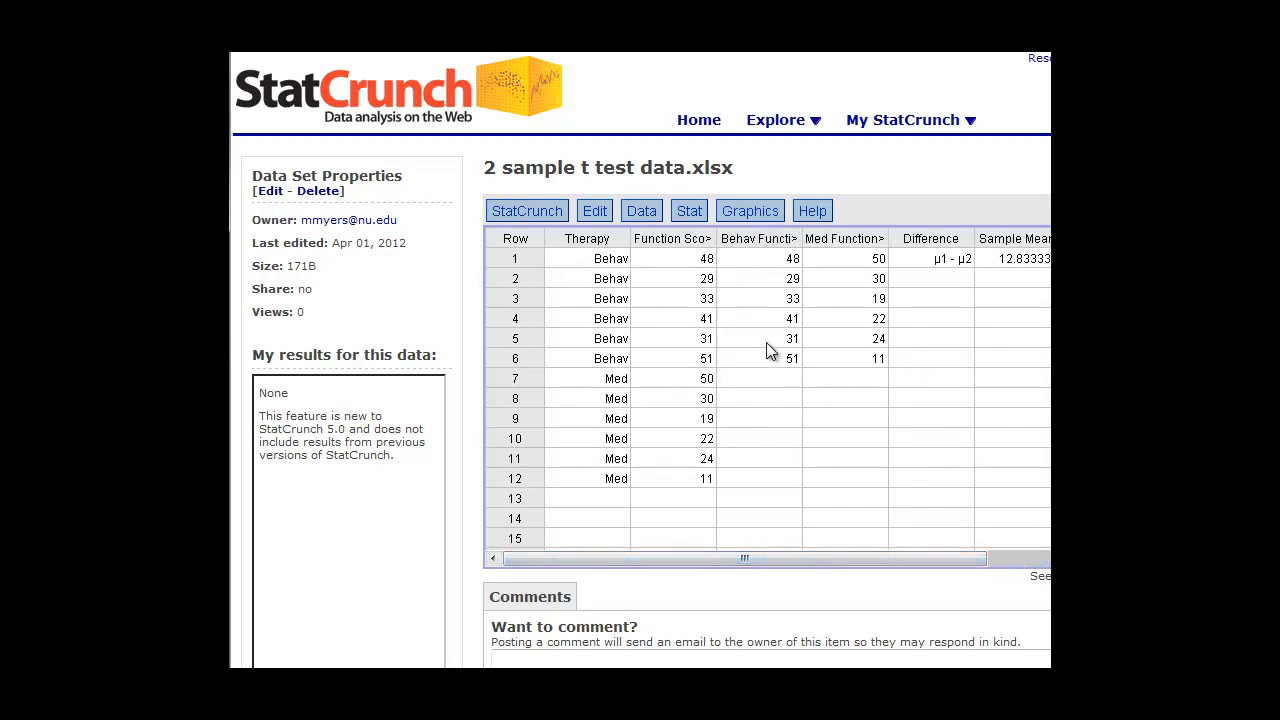
{"action": "mouse_move", "coordinate": [967, 478]}
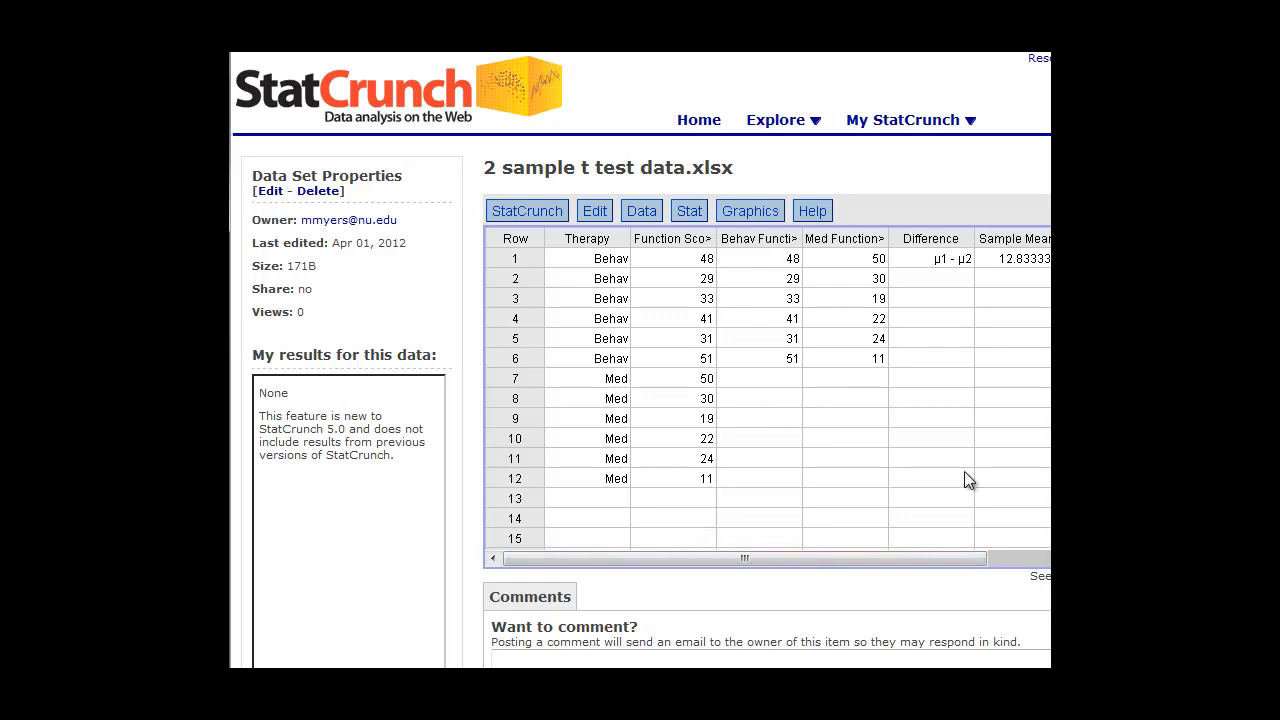